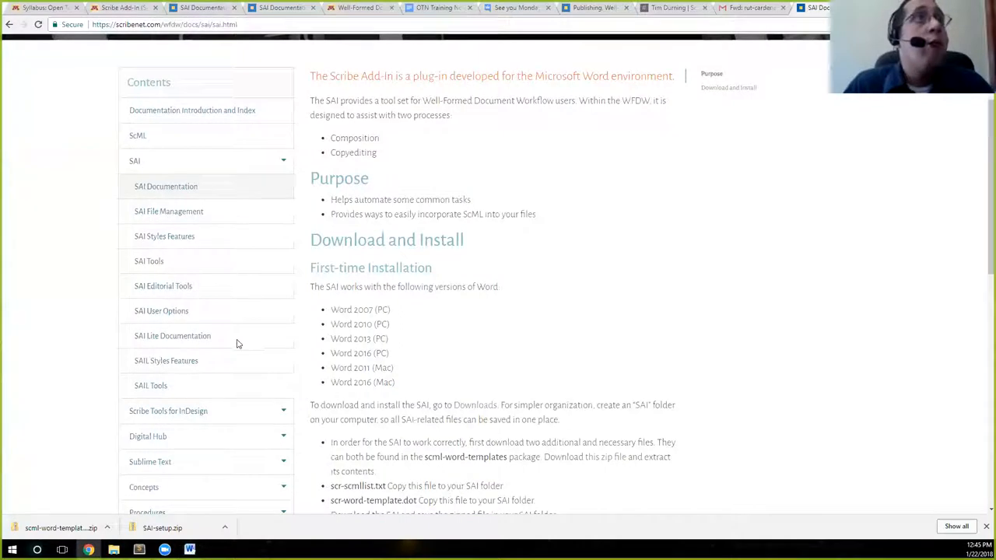
# Step: Open the SAI File Management page from the Contents sidebar and scroll through it
pyautogui.scroll(-3)
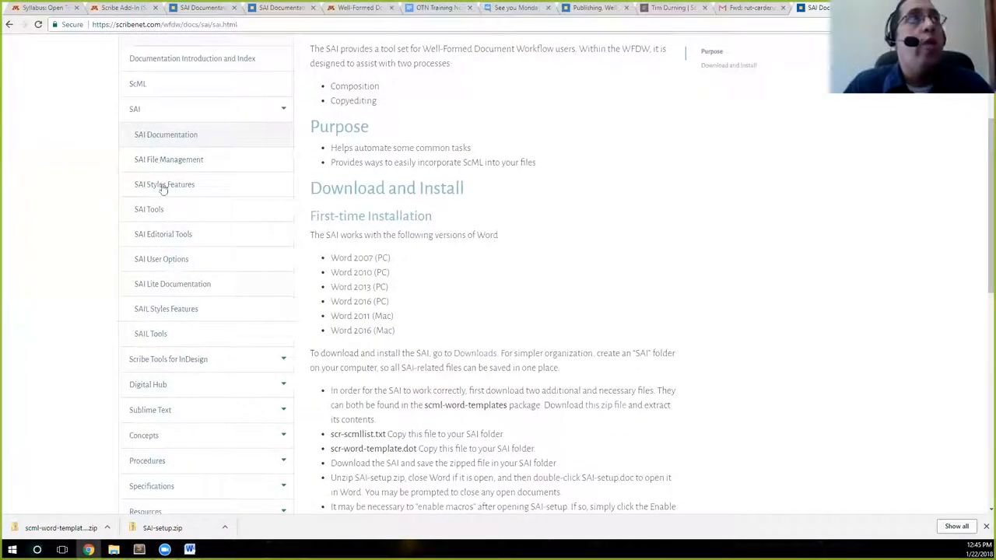
pyautogui.click(169, 159)
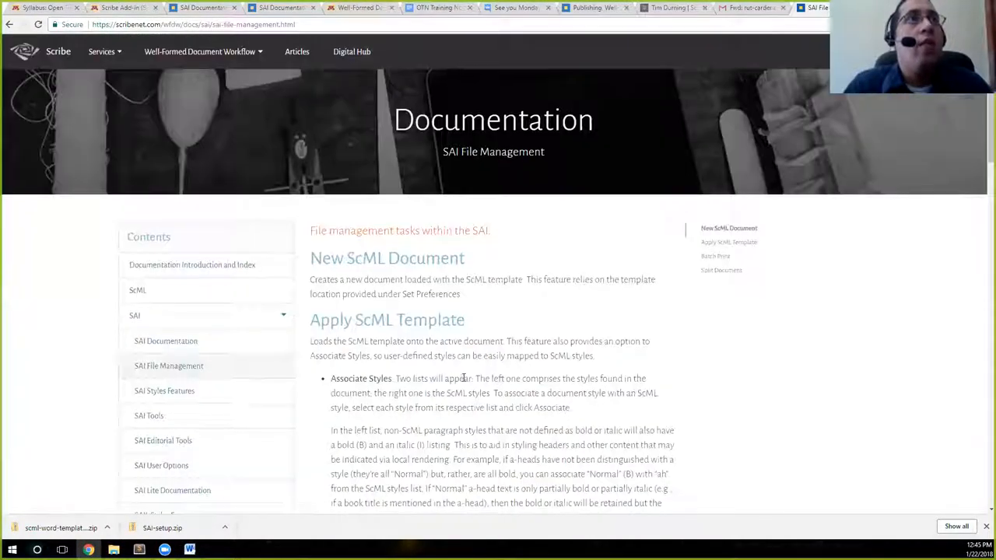
pyautogui.scroll(-3)
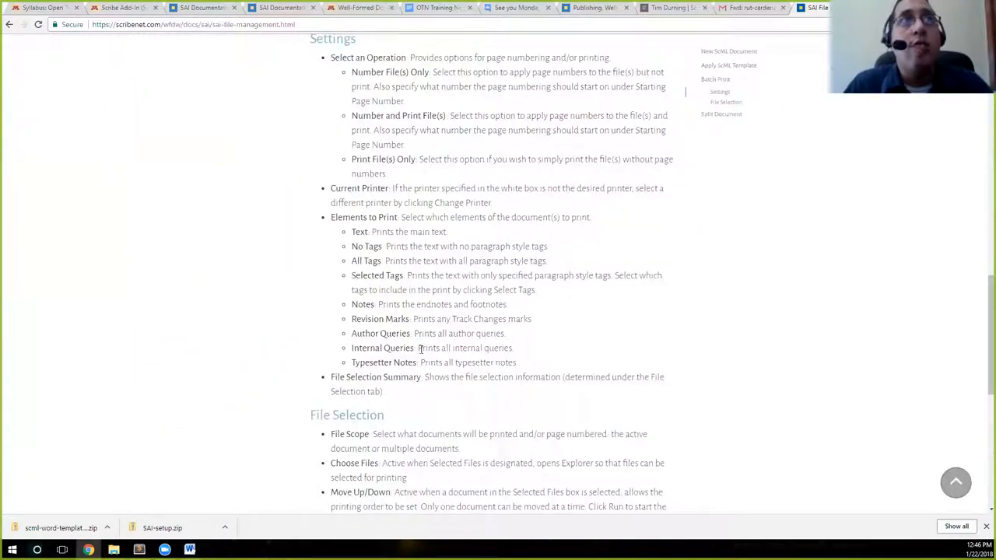
pyautogui.scroll(-3)
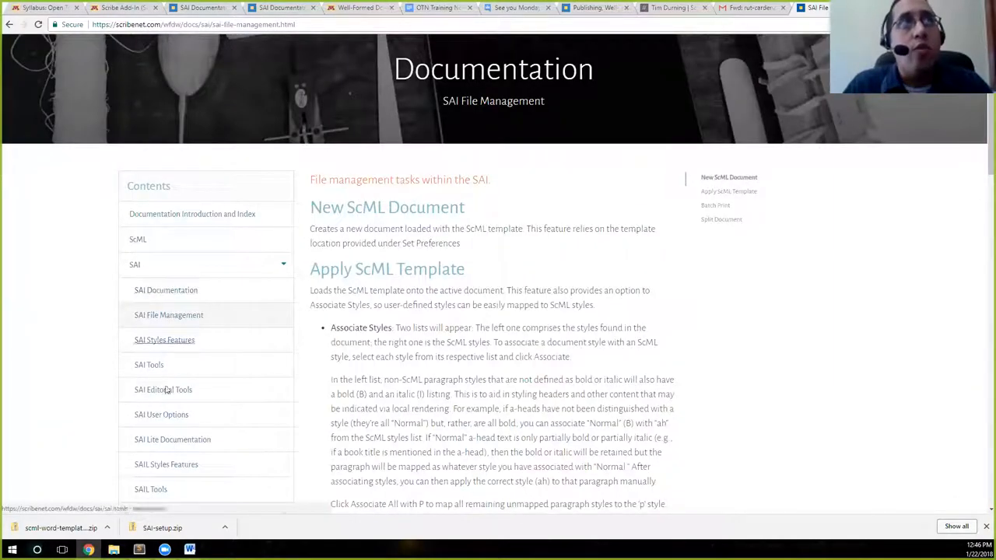
pyautogui.scroll(-3)
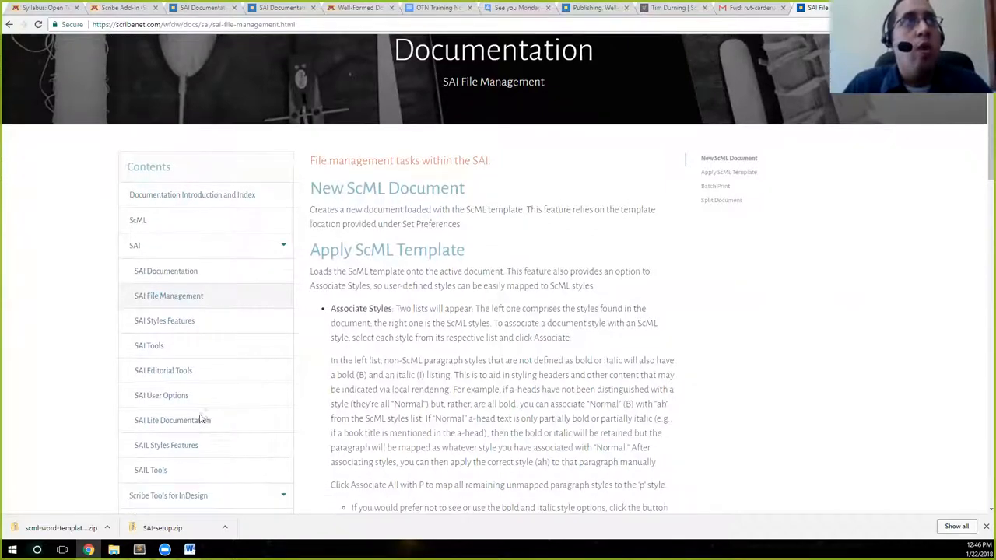
pyautogui.scroll(-3)
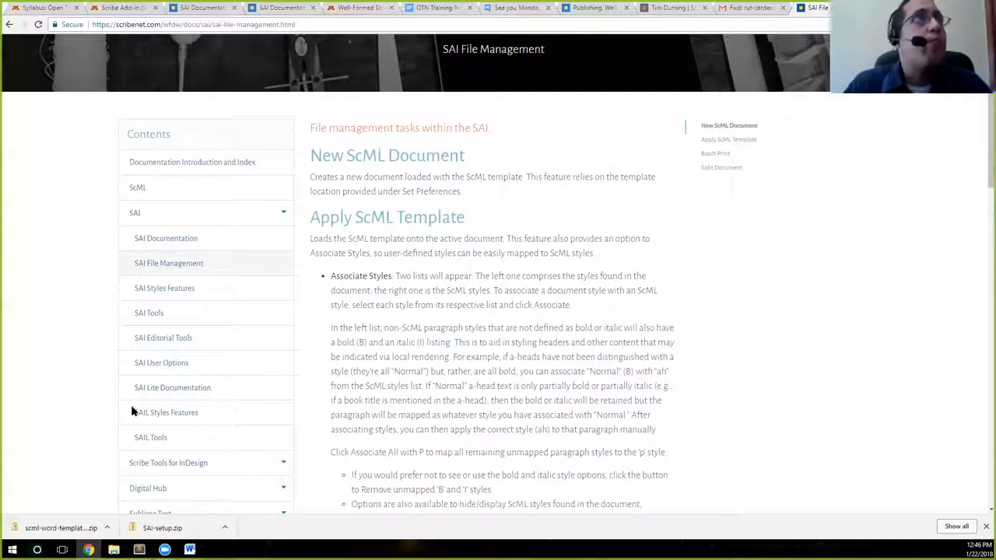
pyautogui.click(189, 550)
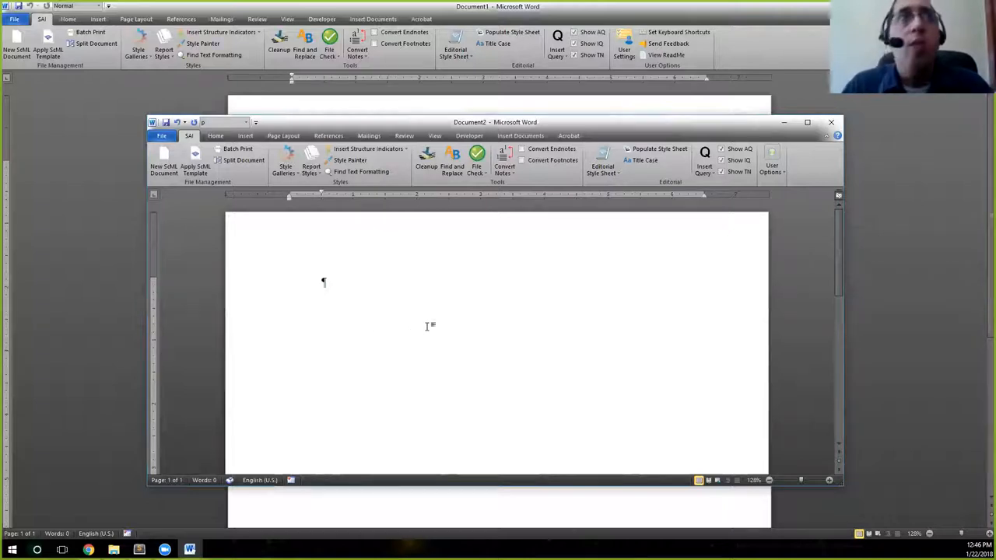
pyautogui.moveTo(581, 354)
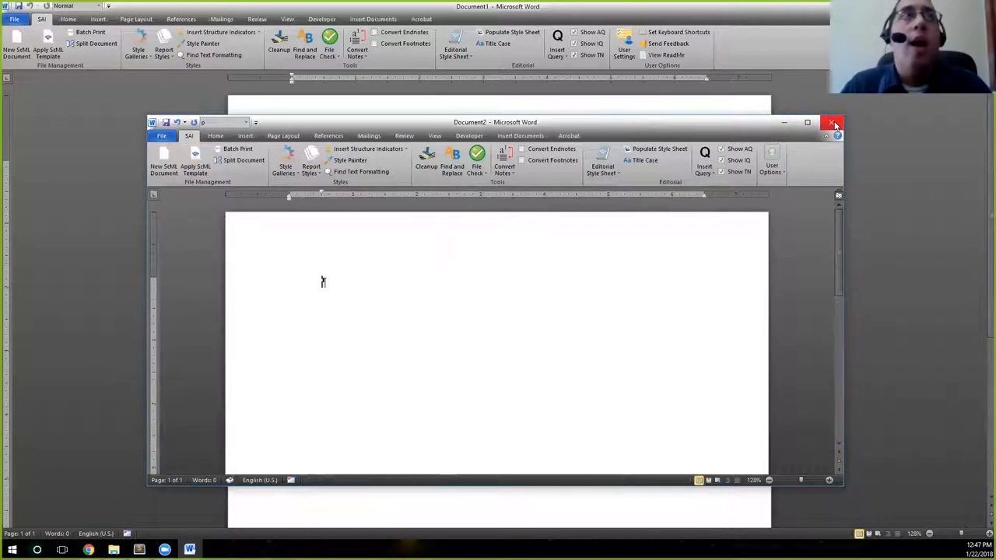
# Step: Close the Document2 window, keeping the original blank document open
pyautogui.click(835, 122)
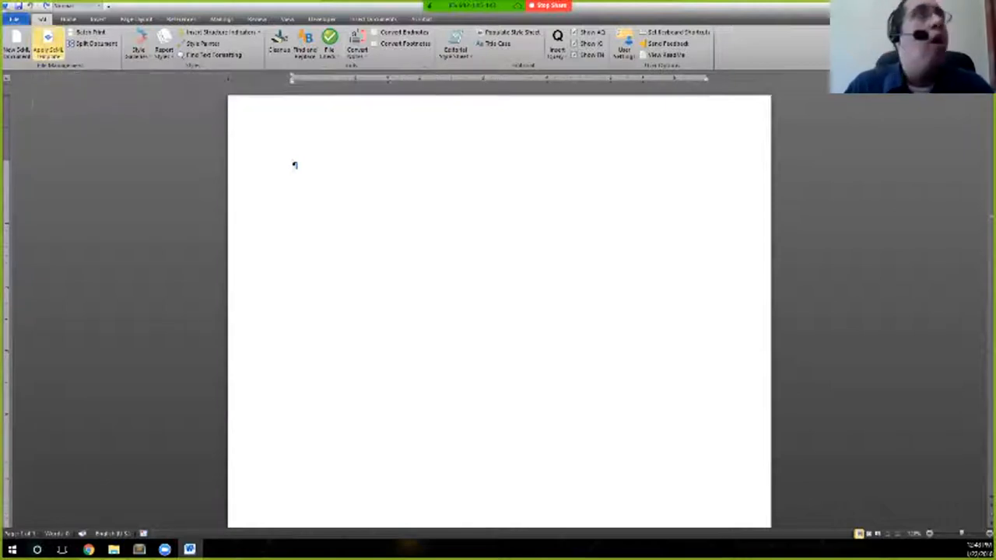
pyautogui.moveTo(47, 46)
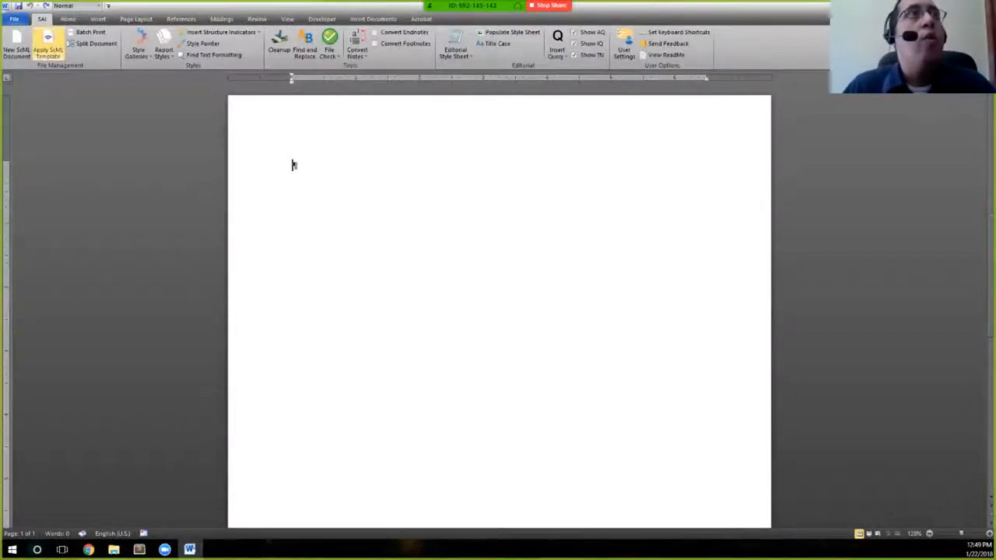
pyautogui.moveTo(47, 47)
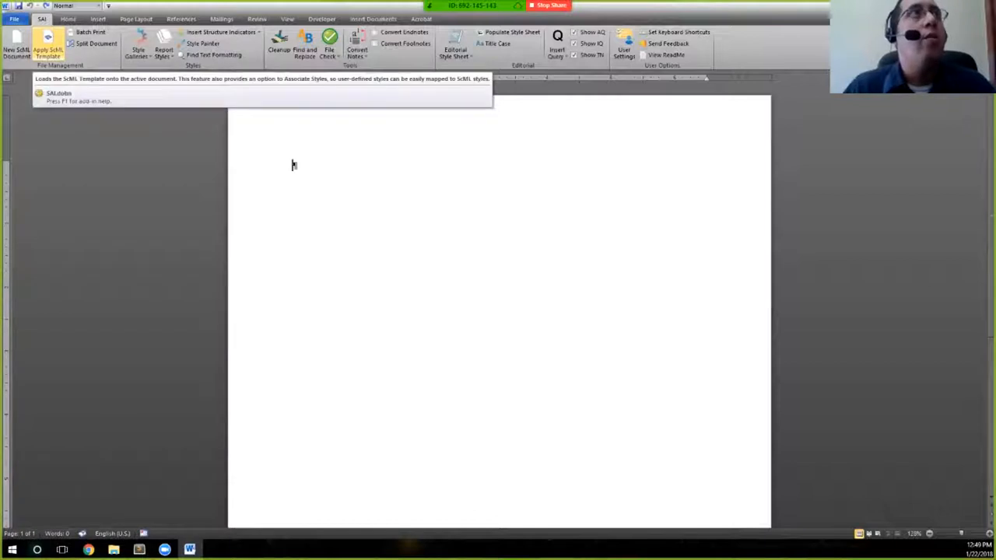
# Step: Attempt Apply ScML Template on the unsaved document, triggering the save-first warning
pyautogui.click(48, 47)
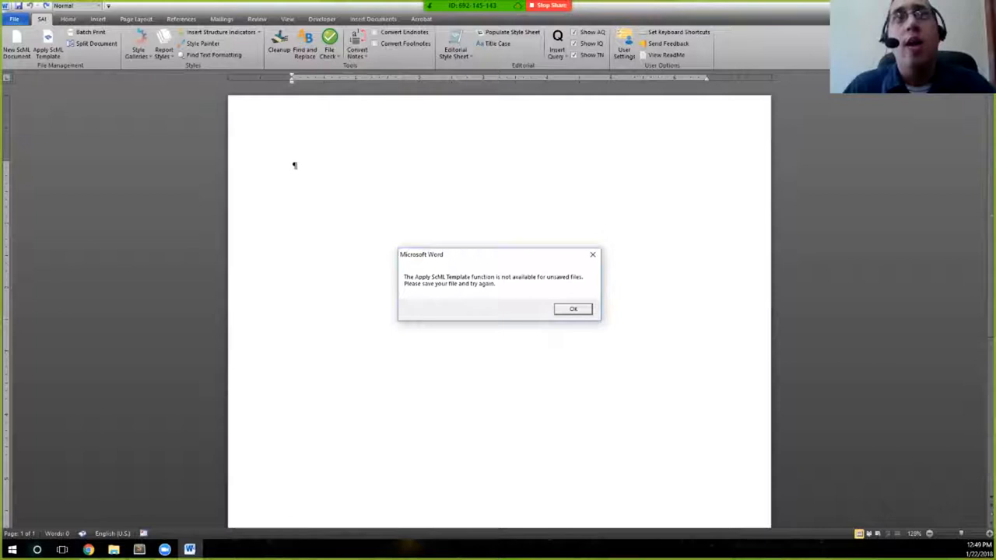
# Step: Dismiss the warning and start saving the document with 'test' as the file name
pyautogui.click(573, 309)
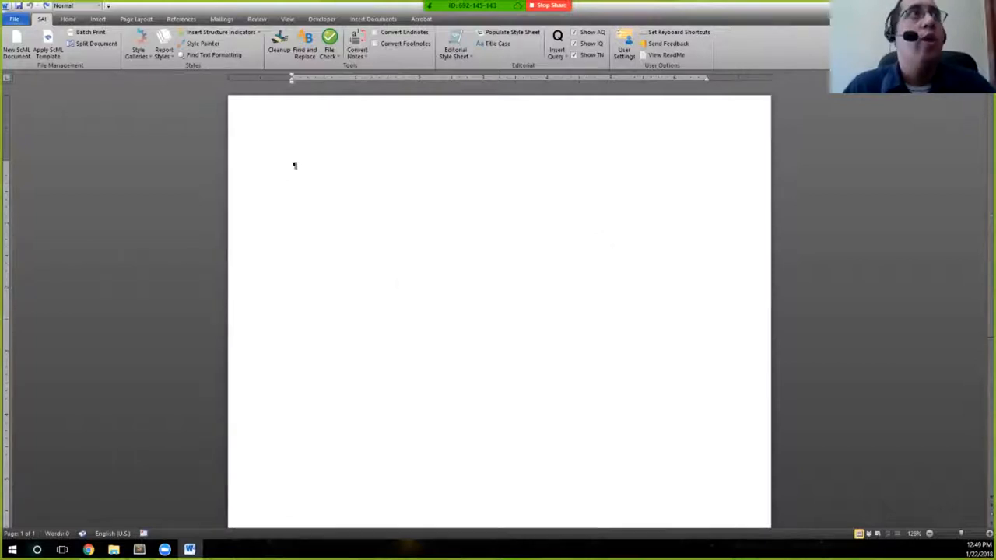
pyautogui.click(14, 19)
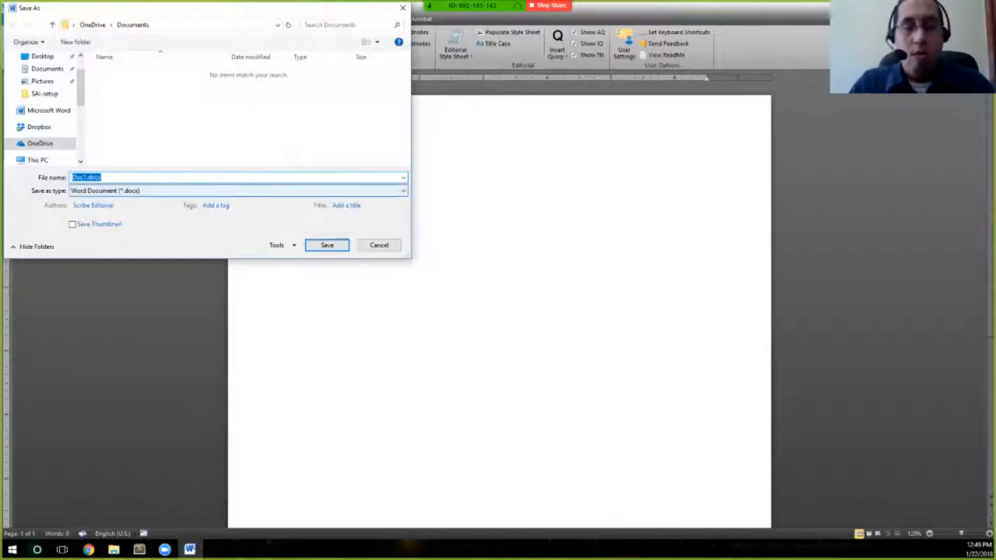
pyautogui.write('test')
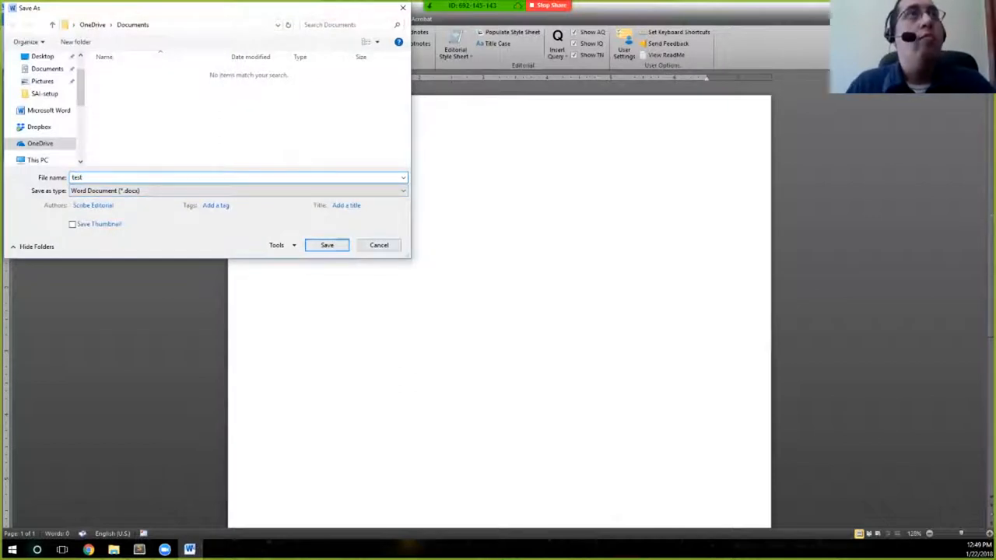
# Step: Confirm the Save As dialog, saving the blank document as 'test'
pyautogui.click(327, 245)
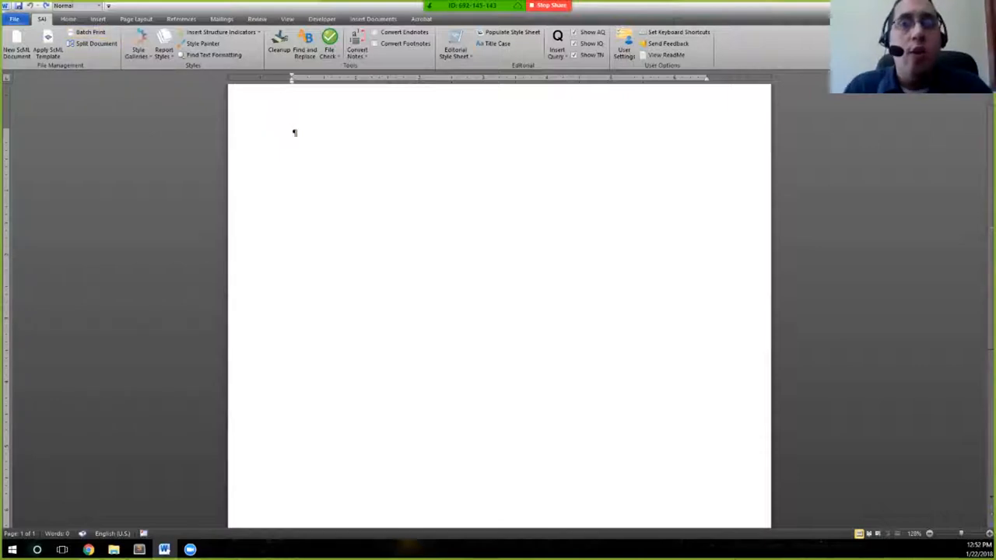
pyautogui.click(91, 31)
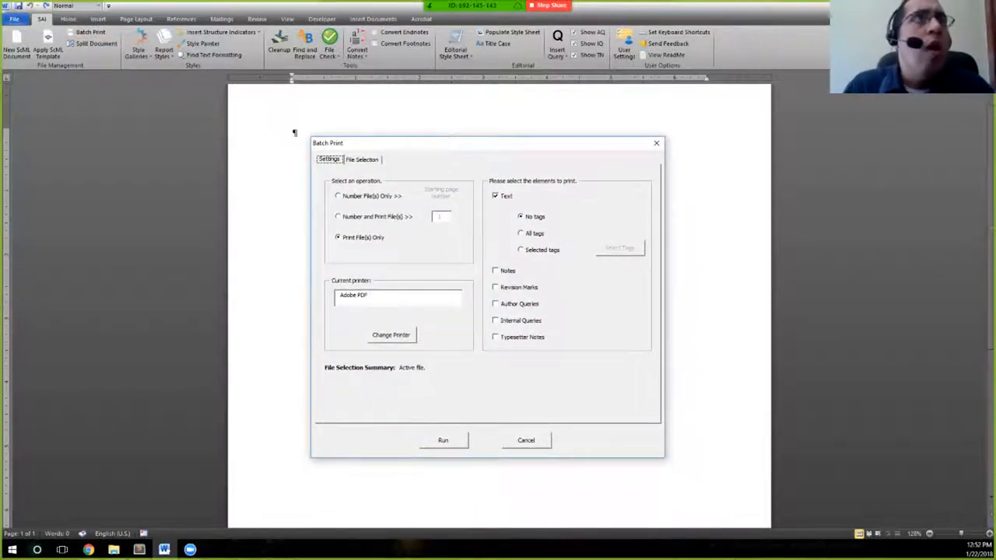
pyautogui.click(495, 271)
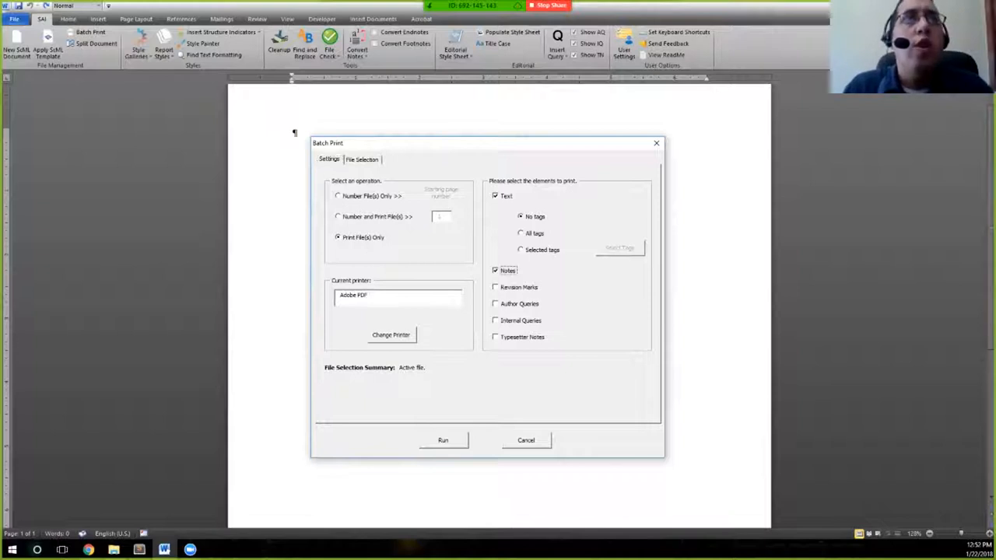
pyautogui.click(496, 304)
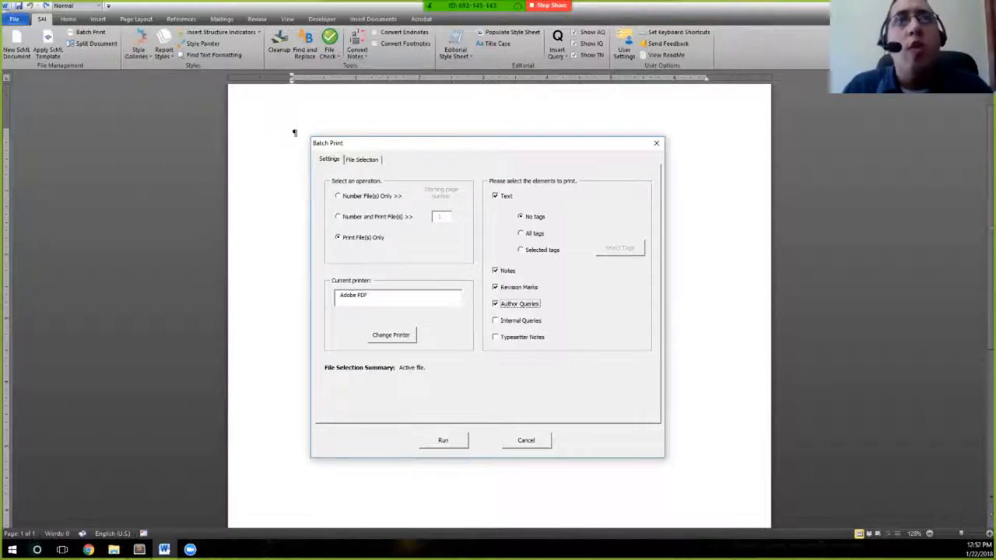
pyautogui.click(495, 320)
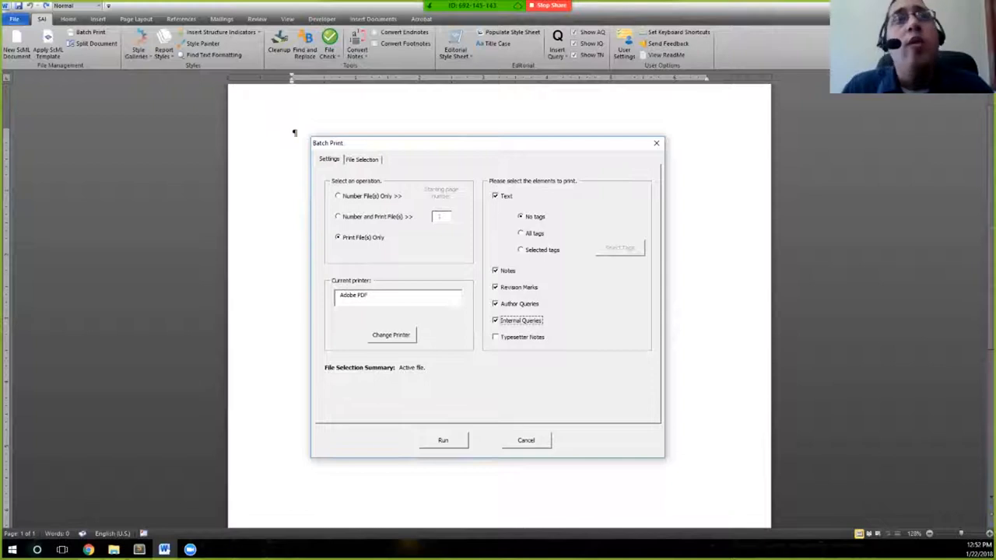
pyautogui.click(495, 337)
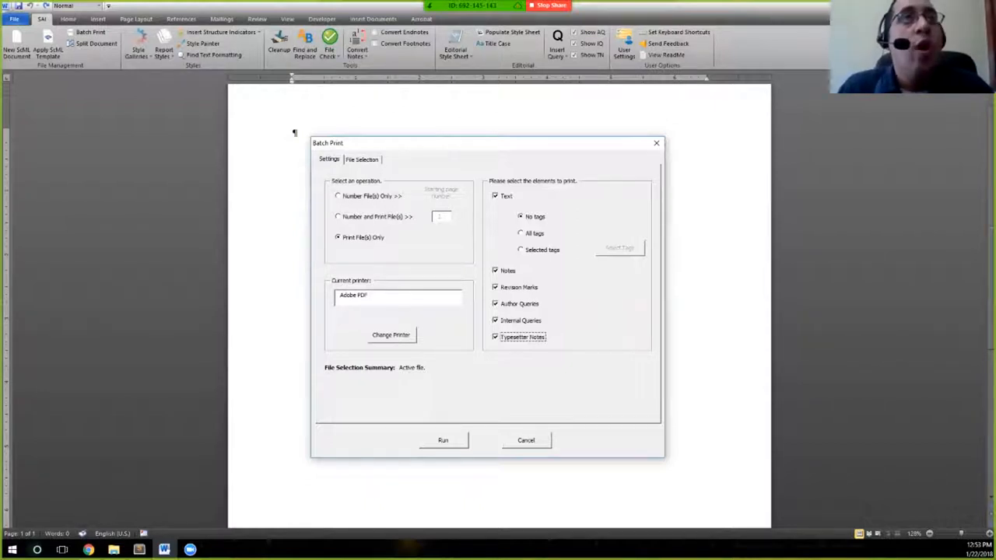
pyautogui.click(525, 440)
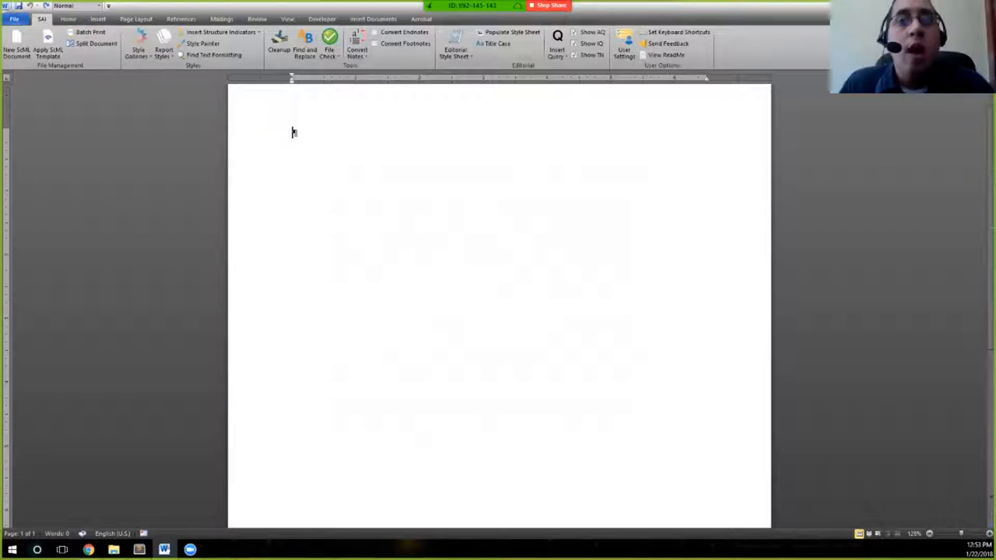
pyautogui.click(91, 32)
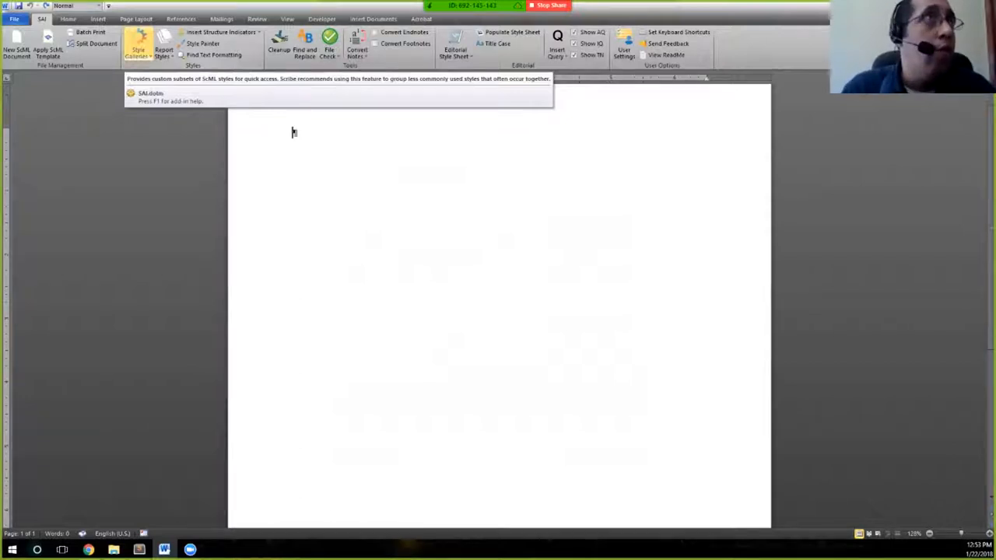
# Step: Open the Common Character Styles gallery and move it to the right of the page
pyautogui.click(138, 47)
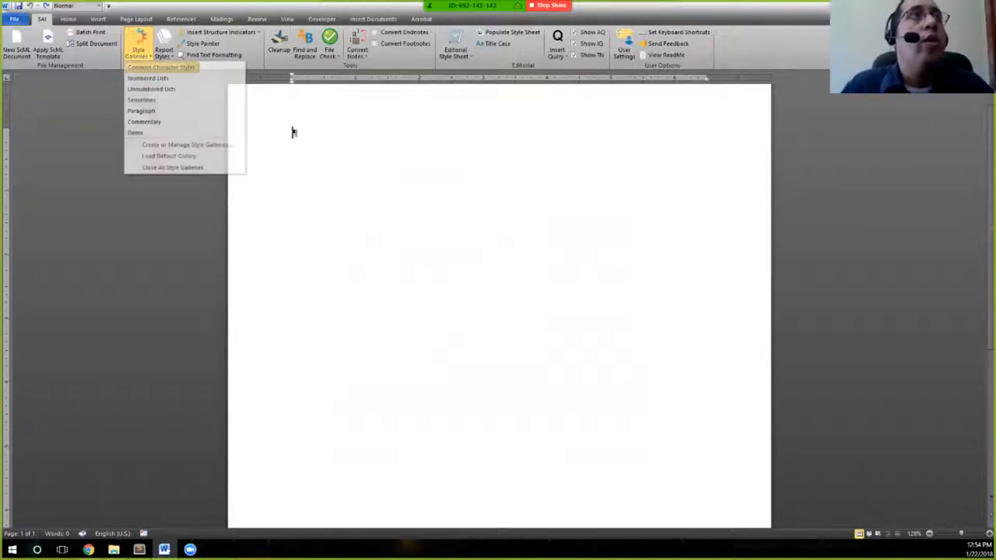
pyautogui.click(139, 42)
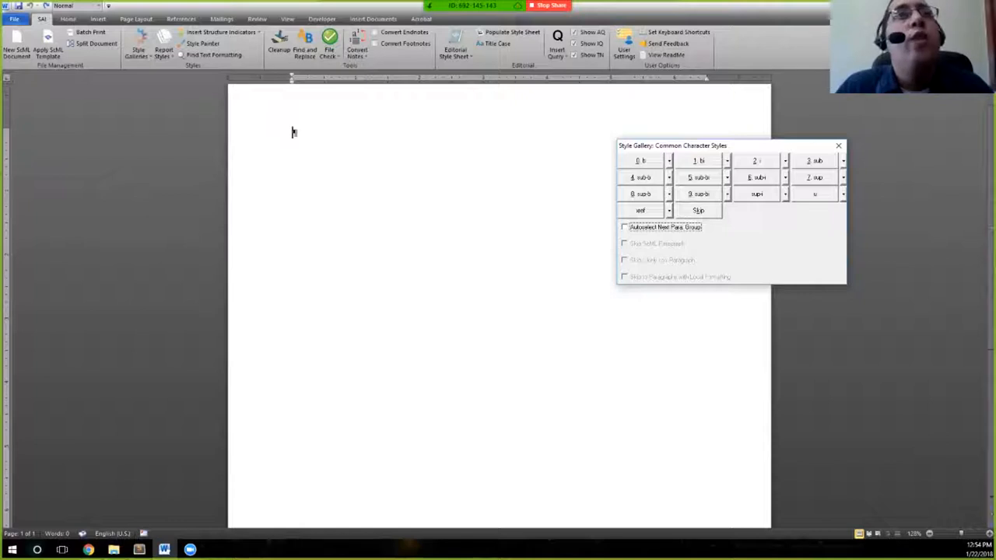
pyautogui.moveTo(672, 145); pyautogui.dragTo(699, 140)
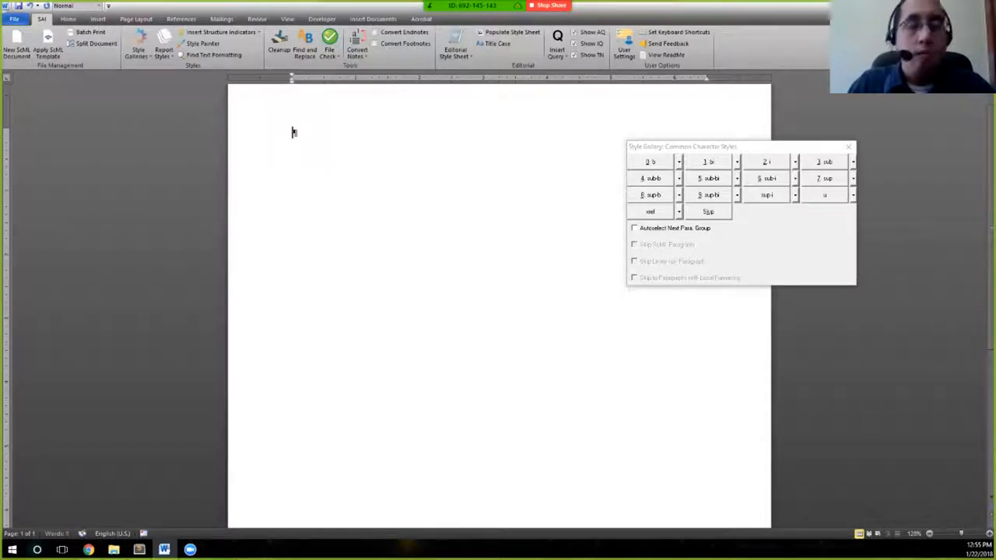
# Step: Type 'This is test' and apply the bold character style to 'test'
pyautogui.write('This is test')
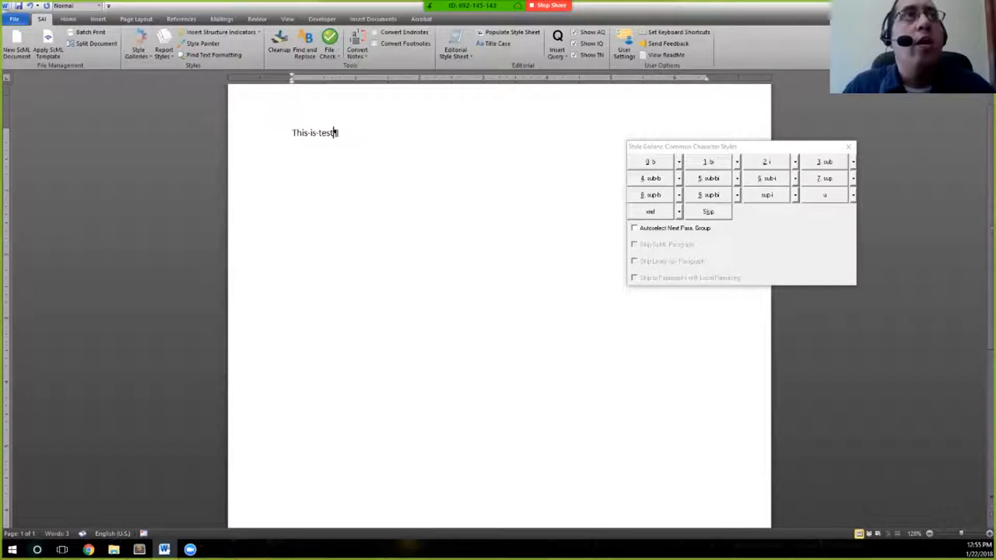
pyautogui.doubleClick(326, 132)
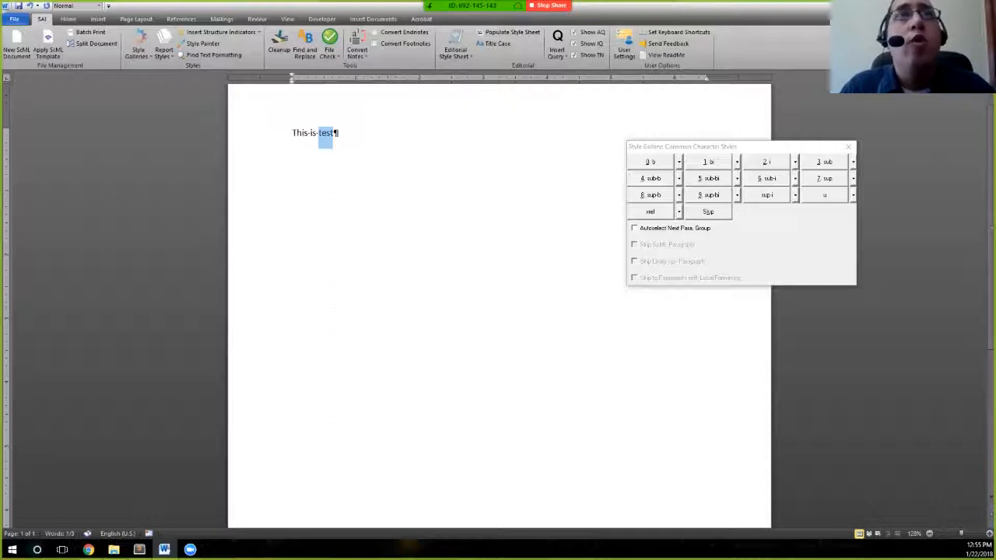
pyautogui.click(650, 162)
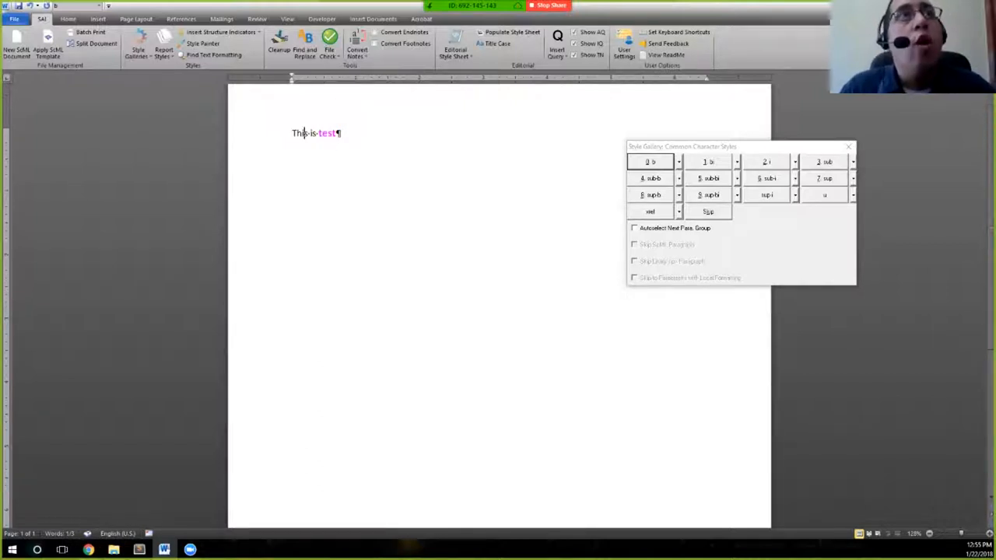
pyautogui.doubleClick(327, 133)
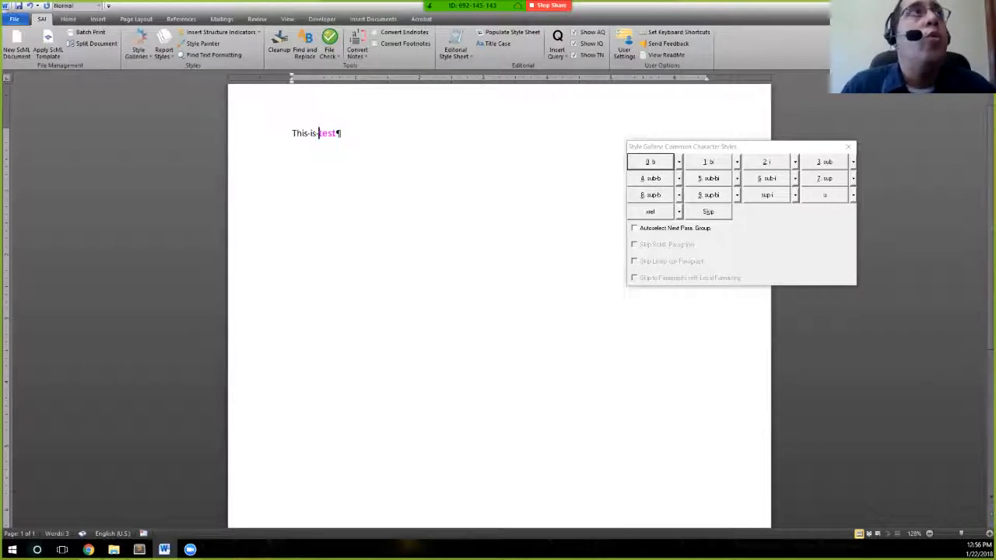
# Step: Check the Home tab, reselect the test line, and close the Common Character Styles gallery
pyautogui.click(67, 18)
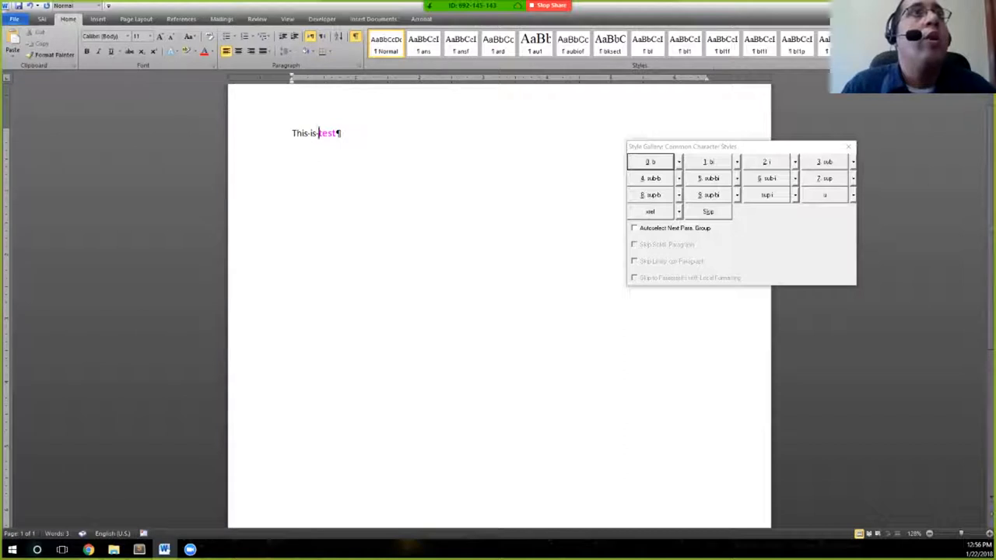
pyautogui.doubleClick(327, 132)
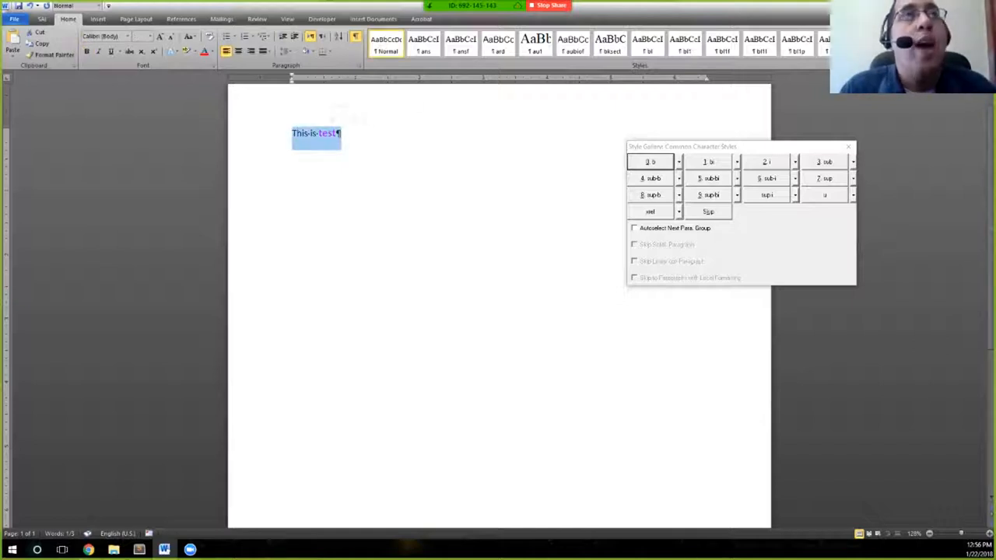
pyautogui.click(41, 19)
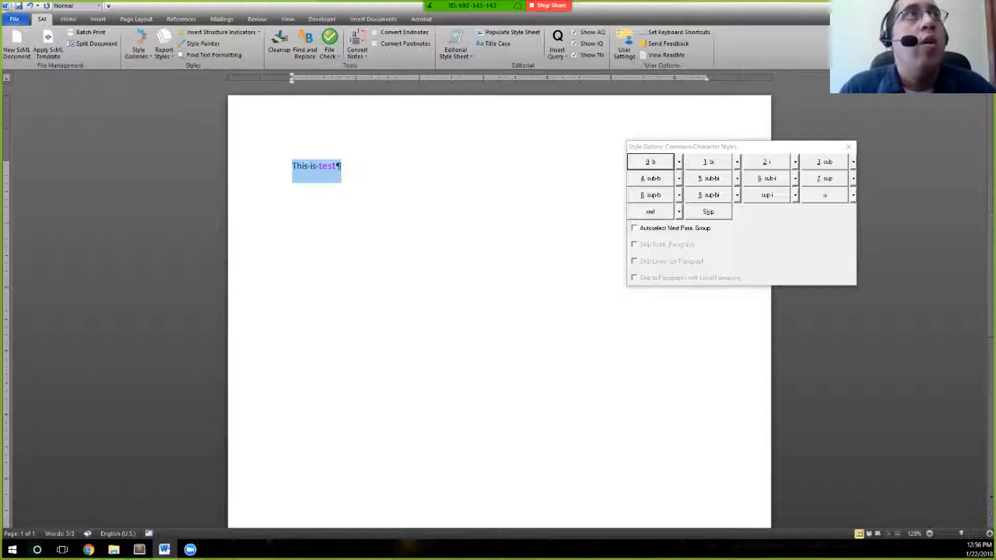
pyautogui.moveTo(848, 146)
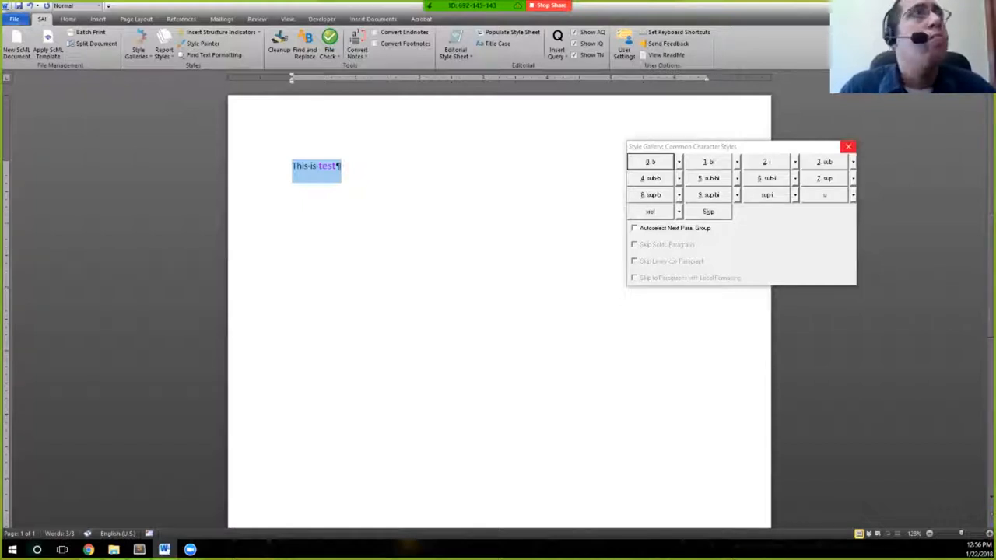
pyautogui.click(138, 47)
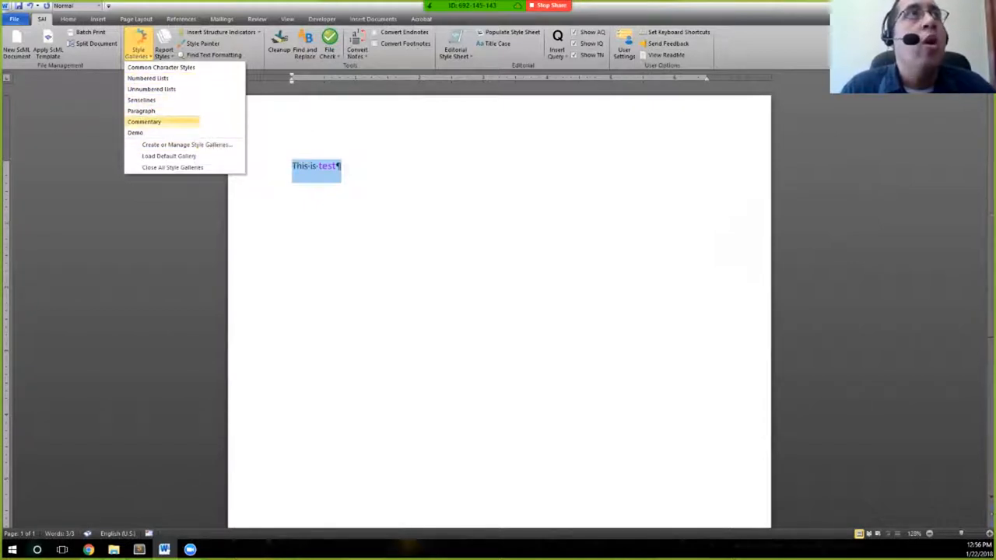
pyautogui.moveTo(141, 111)
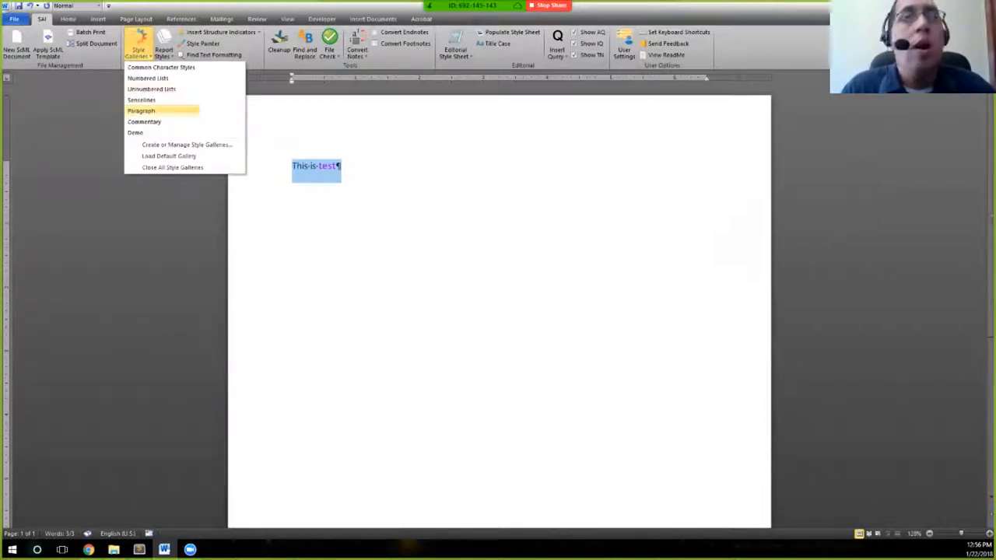
# Step: Show the Paragraph style gallery, then close all open style galleries
pyautogui.click(141, 99)
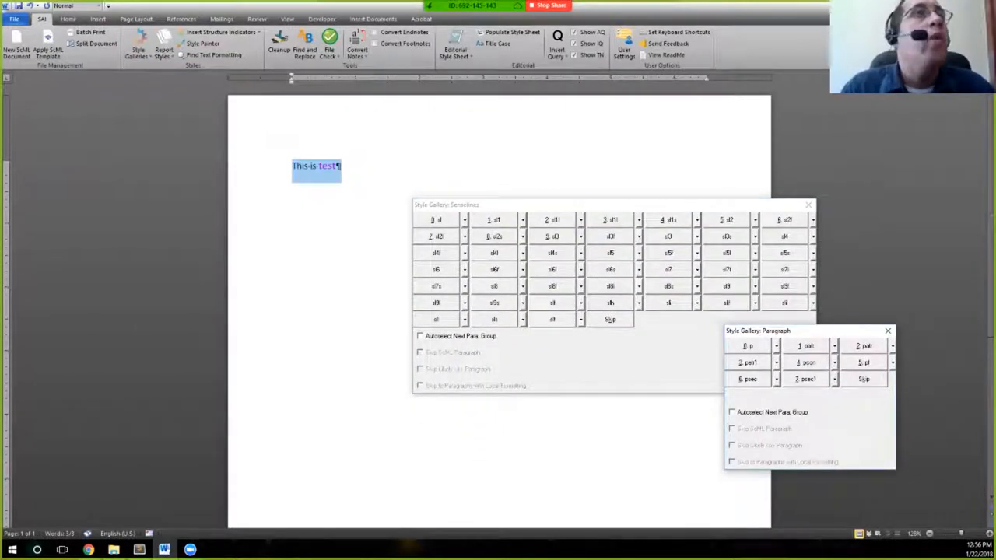
pyautogui.click(139, 45)
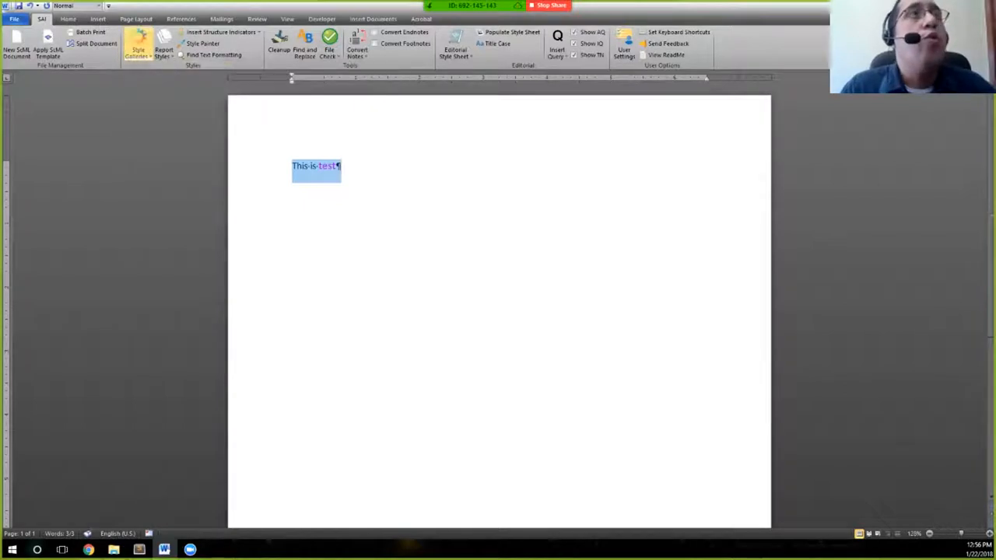
pyautogui.click(164, 47)
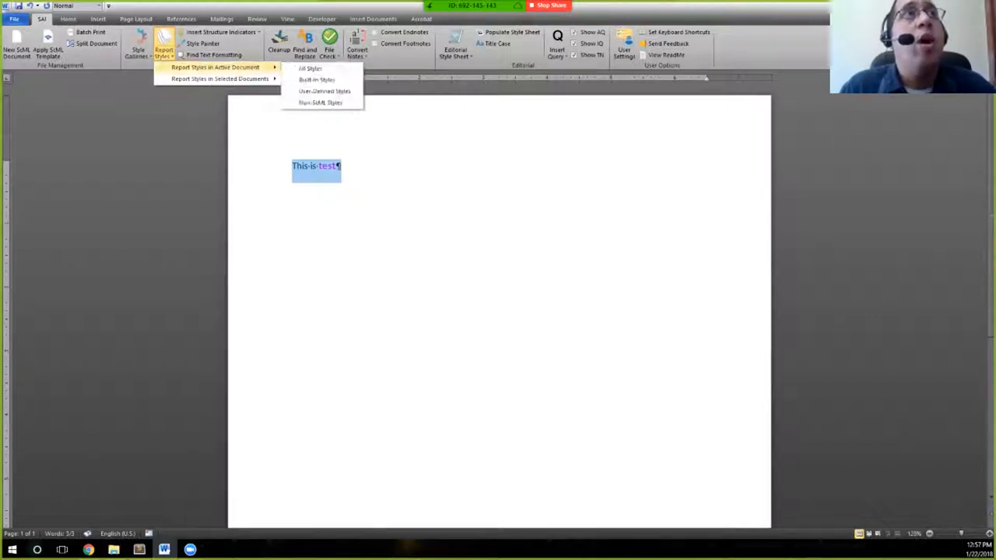
pyautogui.moveTo(316, 79)
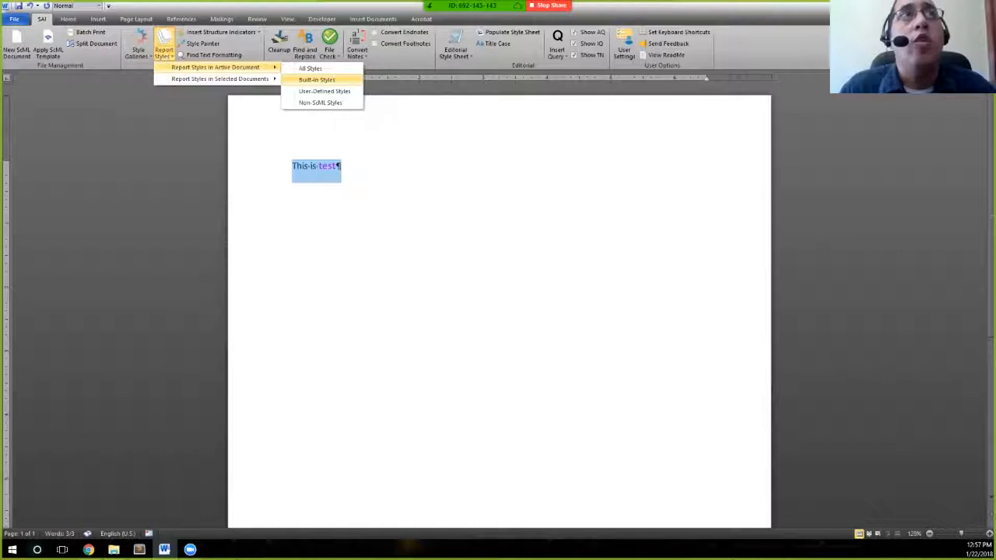
pyautogui.moveTo(324, 91)
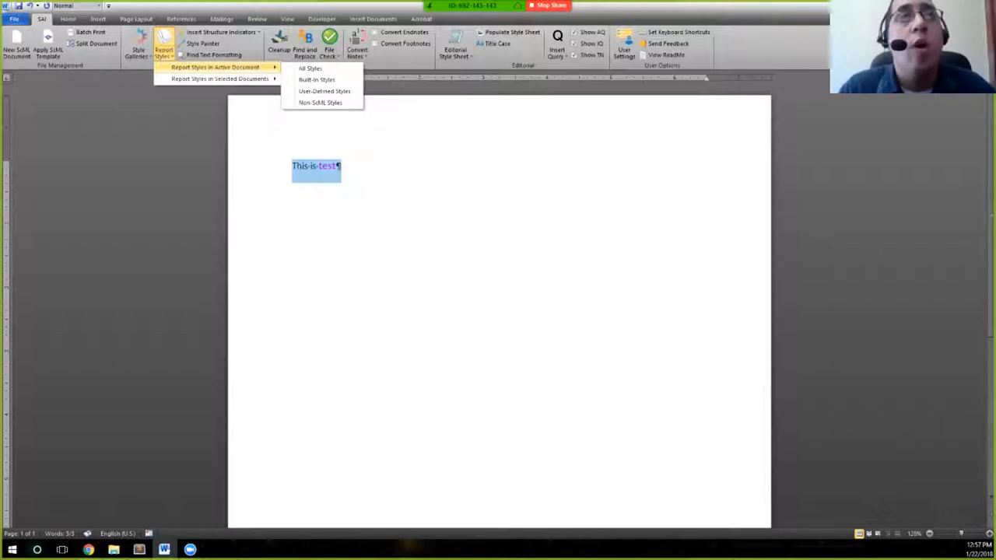
pyautogui.moveTo(321, 102)
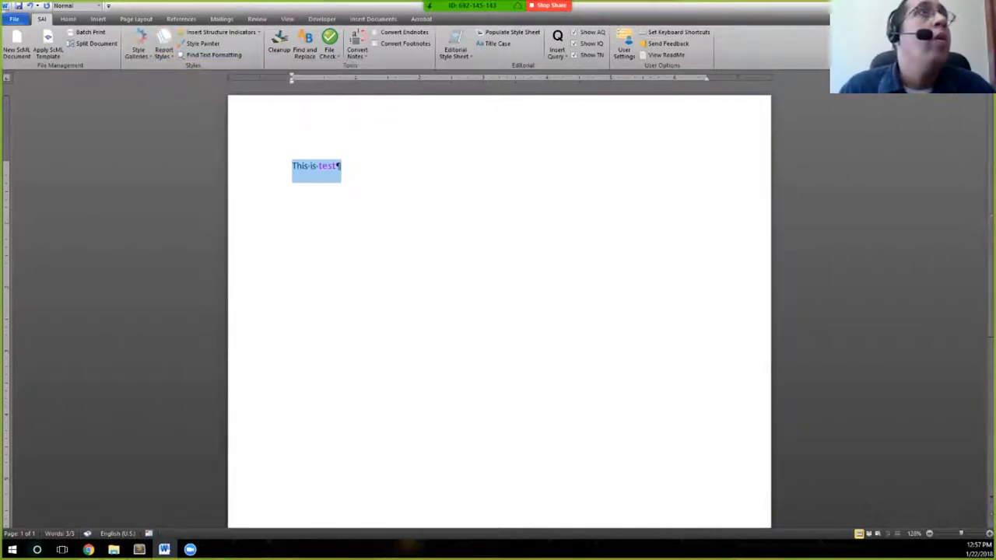
pyautogui.moveTo(220, 32)
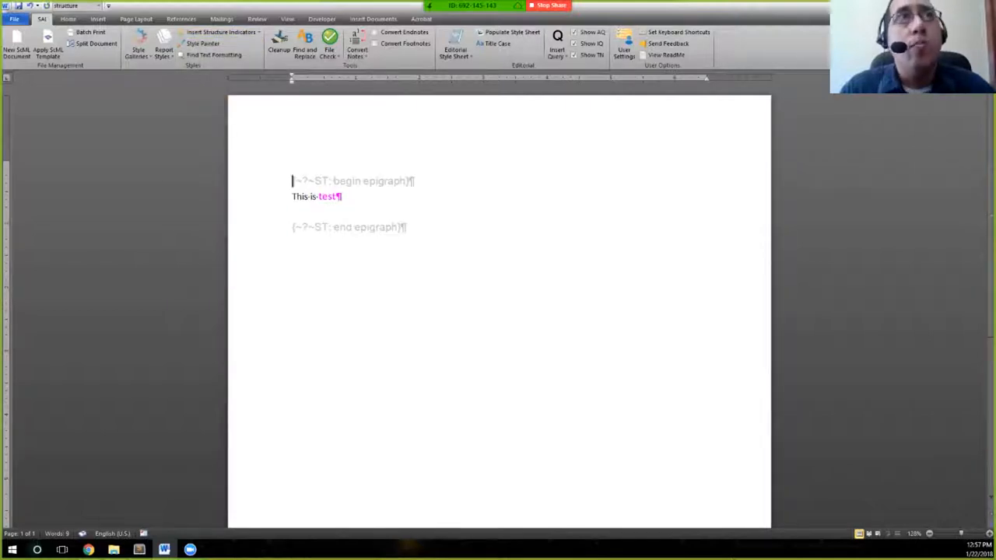
# Step: Select the begin/end epigraph markers and the test line, then delete them
pyautogui.moveTo(293, 180); pyautogui.dragTo(406, 227)
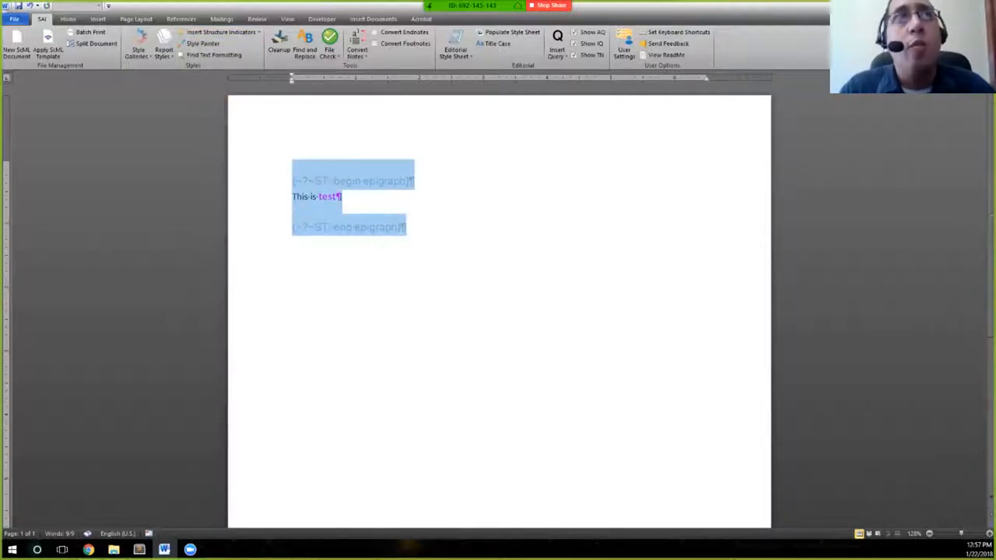
pyautogui.click(294, 180)
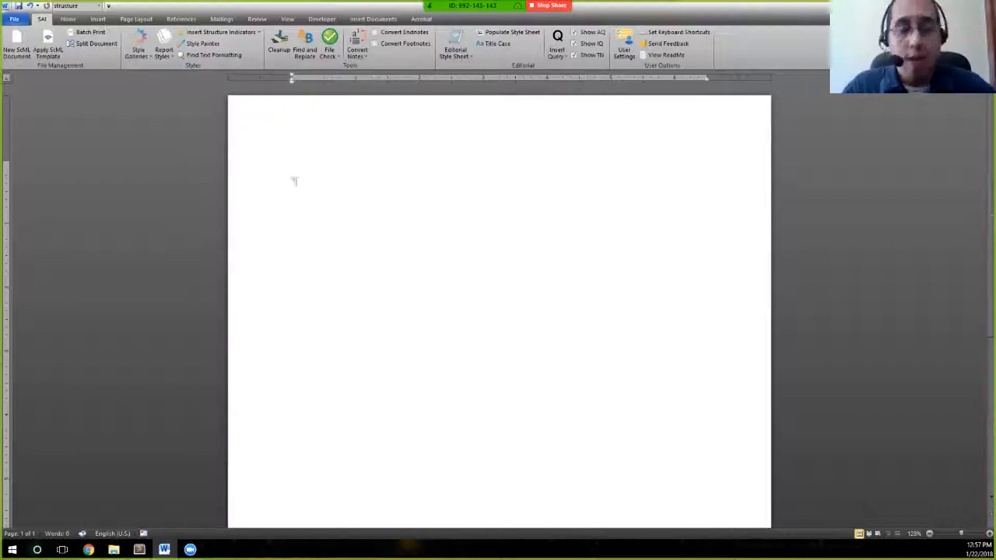
# Step: Type placeholder text 'sdadsa', then return from Draft view to Print Layout
pyautogui.write('This')
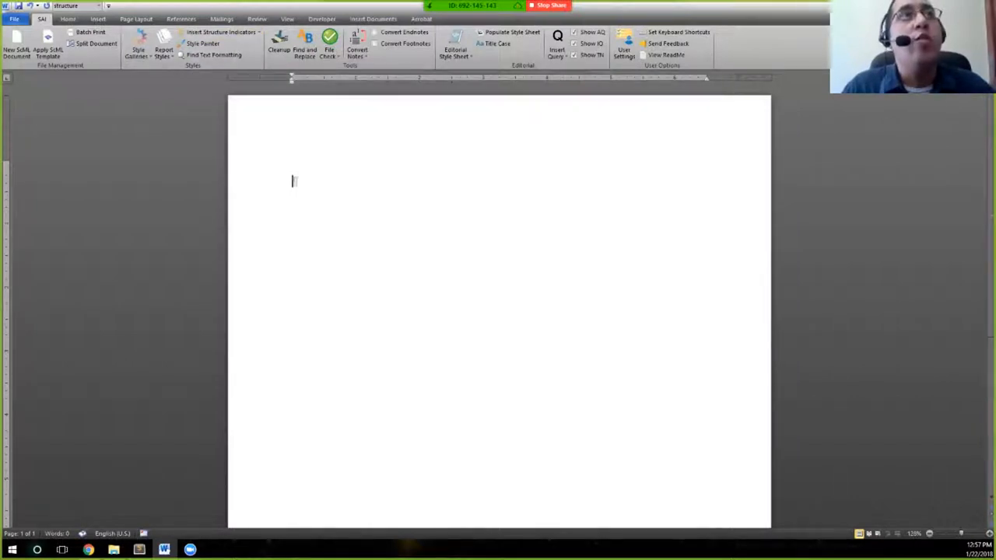
pyautogui.write('sdadsa')
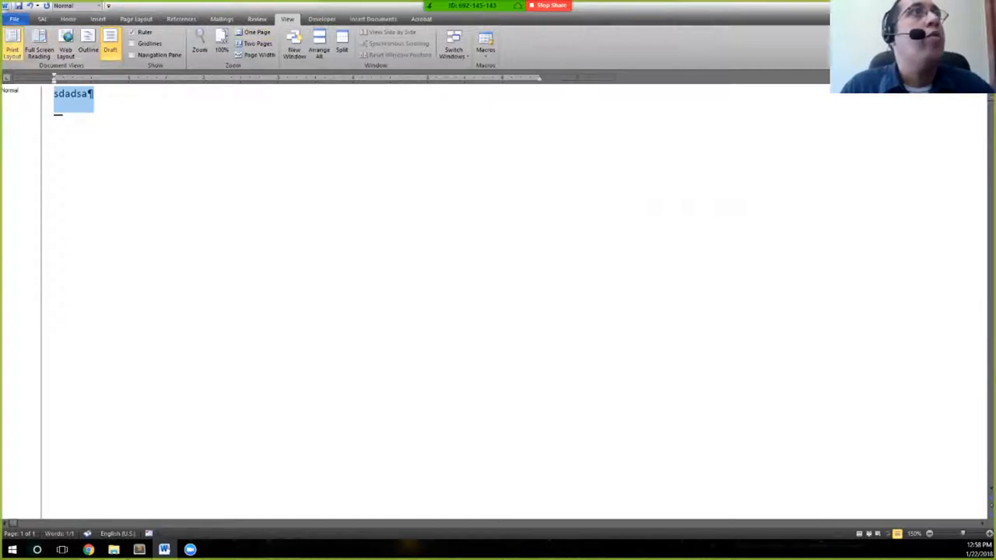
pyautogui.click(41, 19)
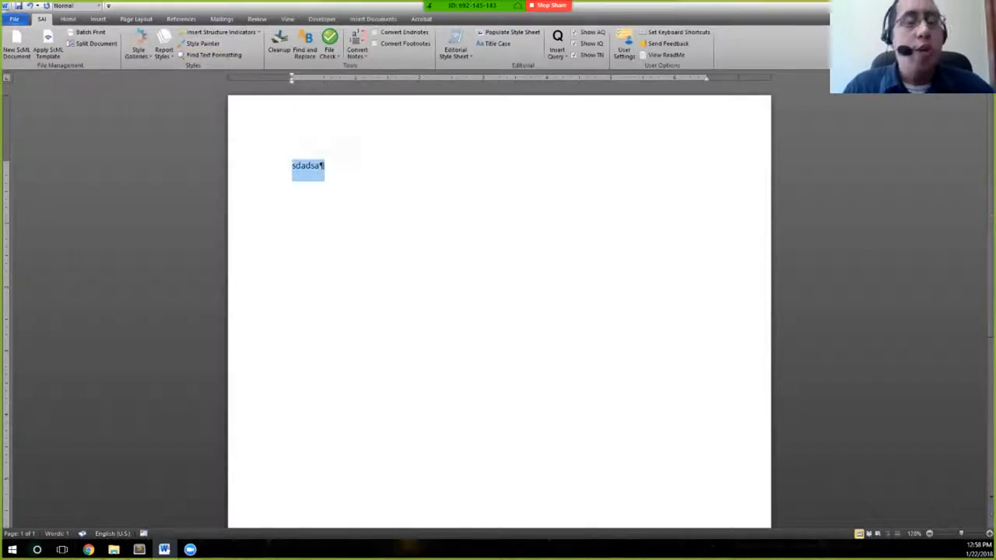
# Step: Type 'This a test.' and give 'test' and 'bold' the same magenta character style via Style Painter
pyautogui.write('This a')
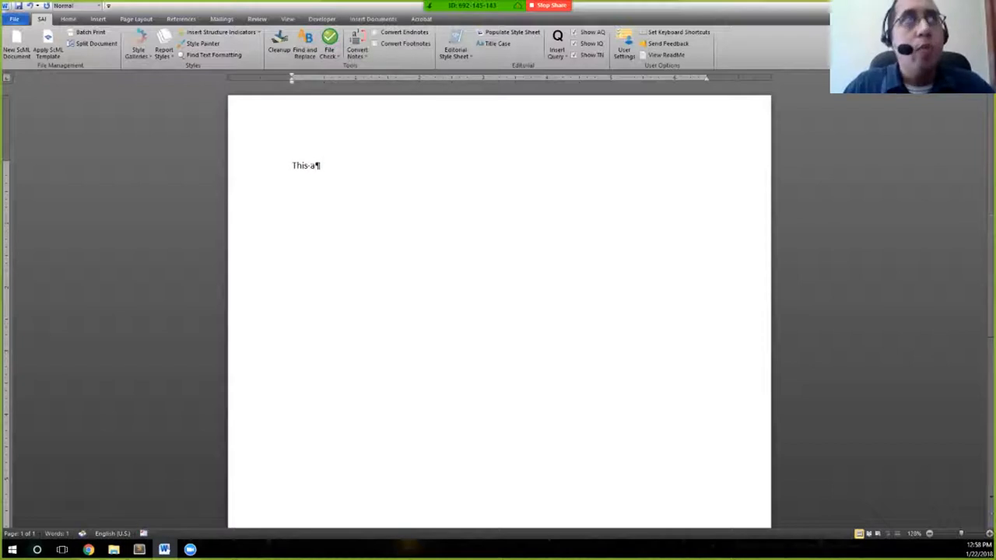
pyautogui.write('test')
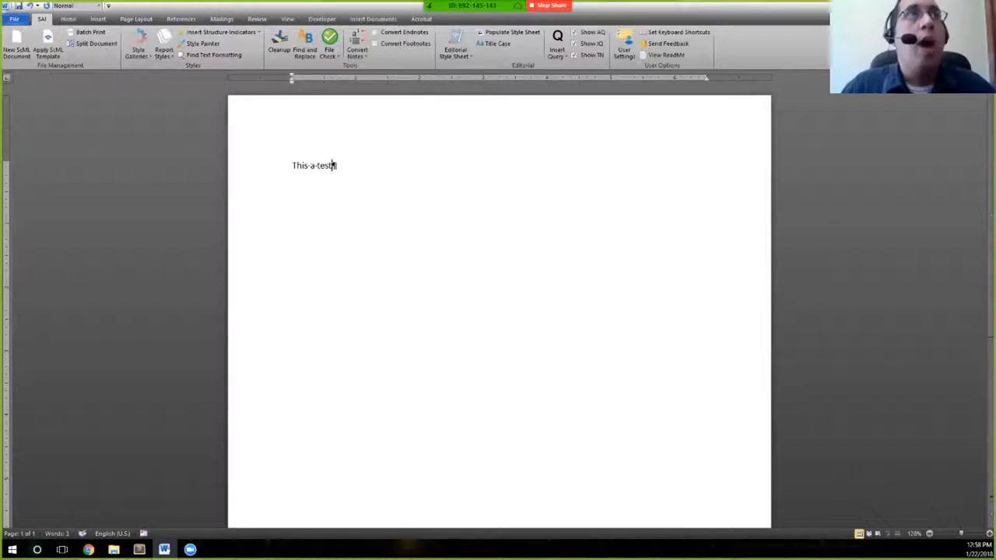
pyautogui.write('.')
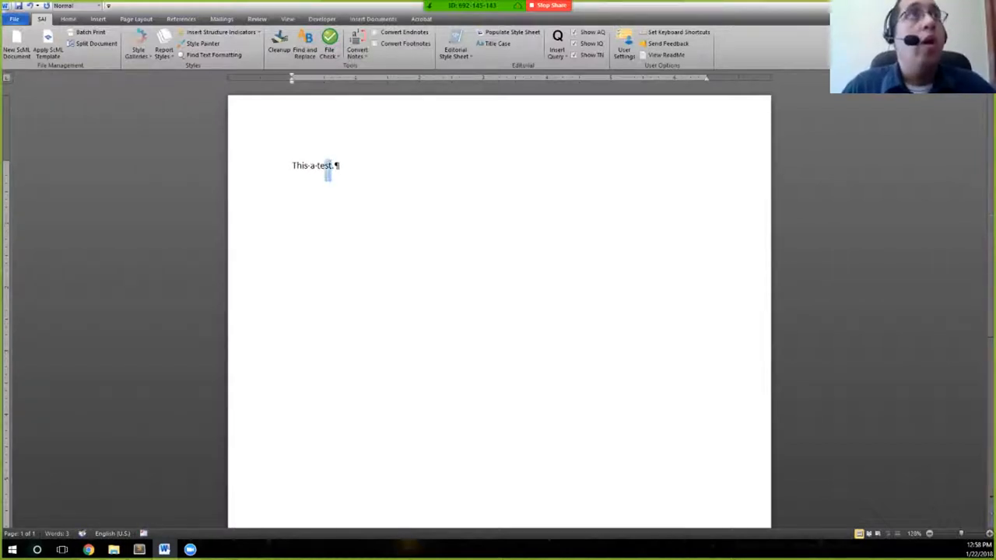
pyautogui.doubleClick(324, 165)
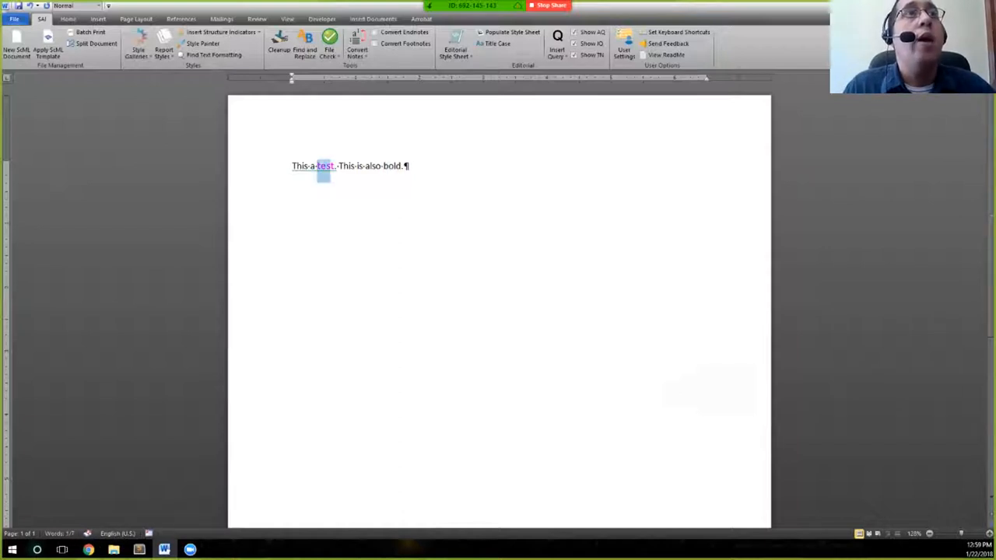
pyautogui.click(203, 43)
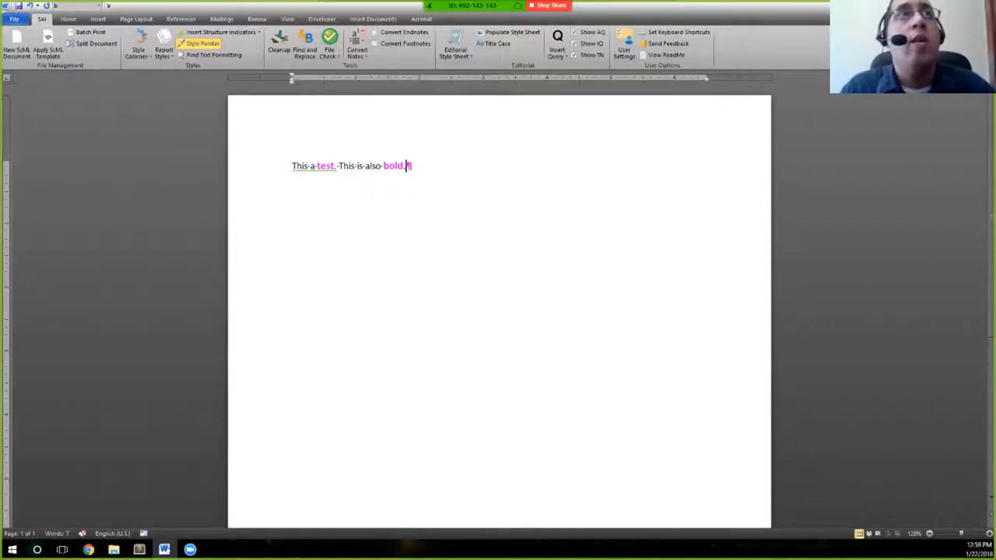
pyautogui.doubleClick(393, 165)
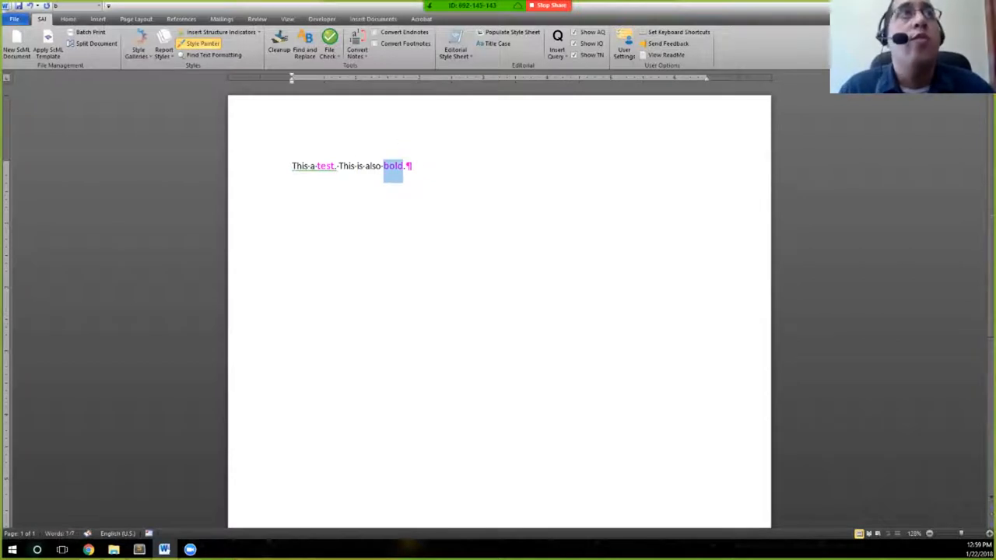
pyautogui.moveTo(202, 43)
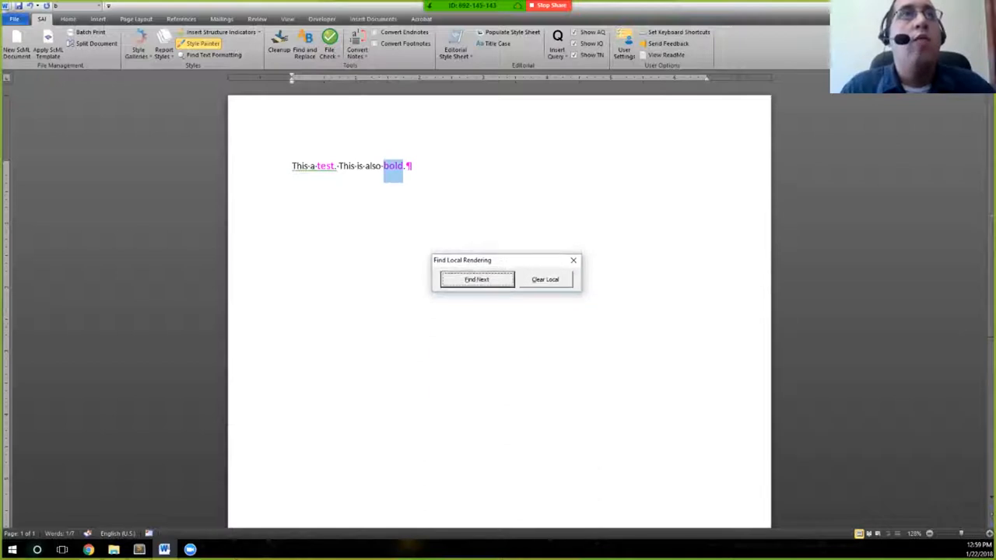
# Step: Run Find Local Rendering to the document end, then again from the beginning
pyautogui.click(476, 280)
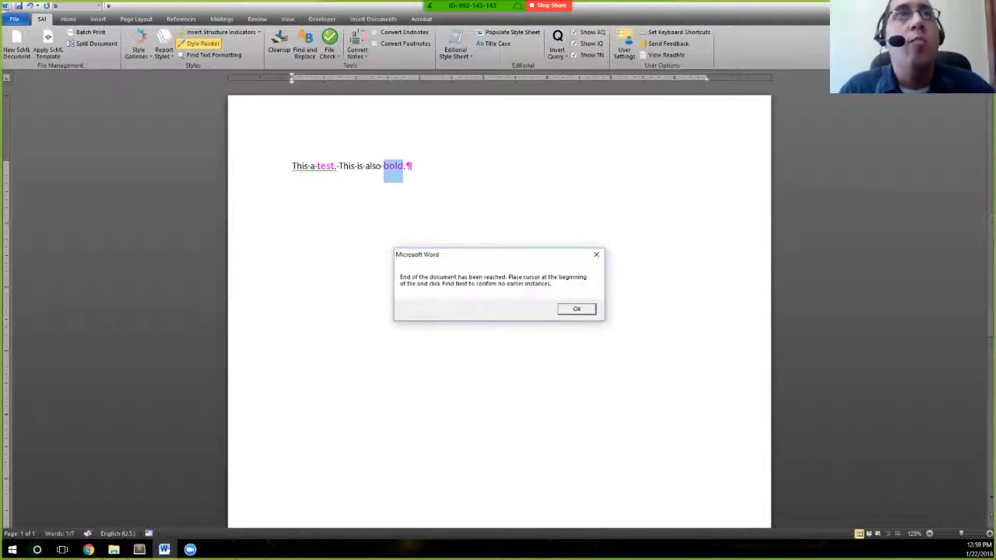
pyautogui.click(577, 308)
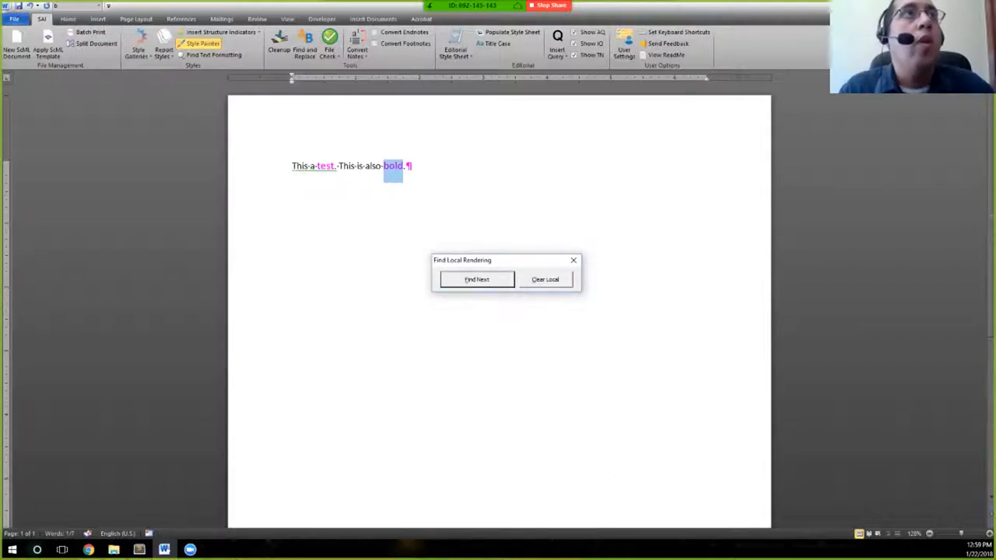
pyautogui.click(476, 279)
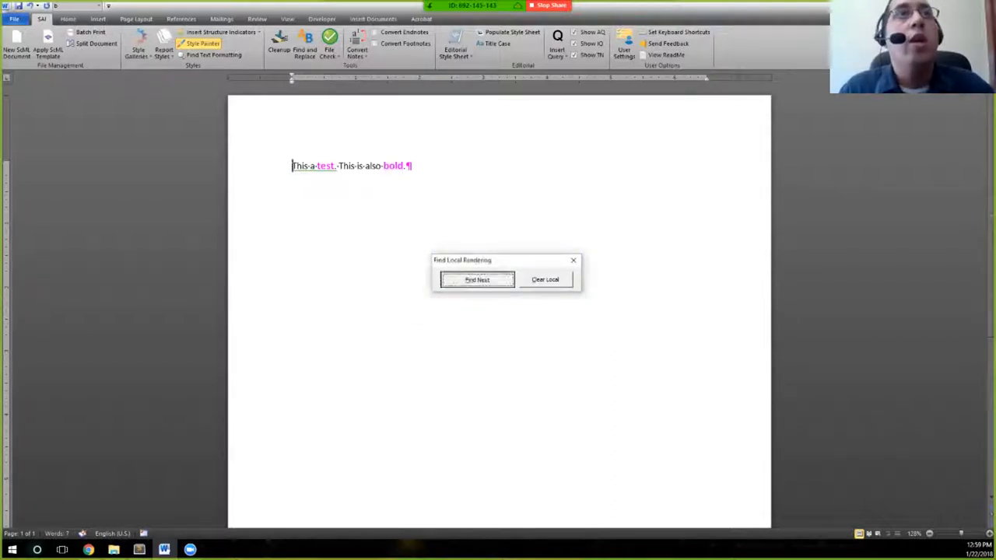
pyautogui.click(477, 279)
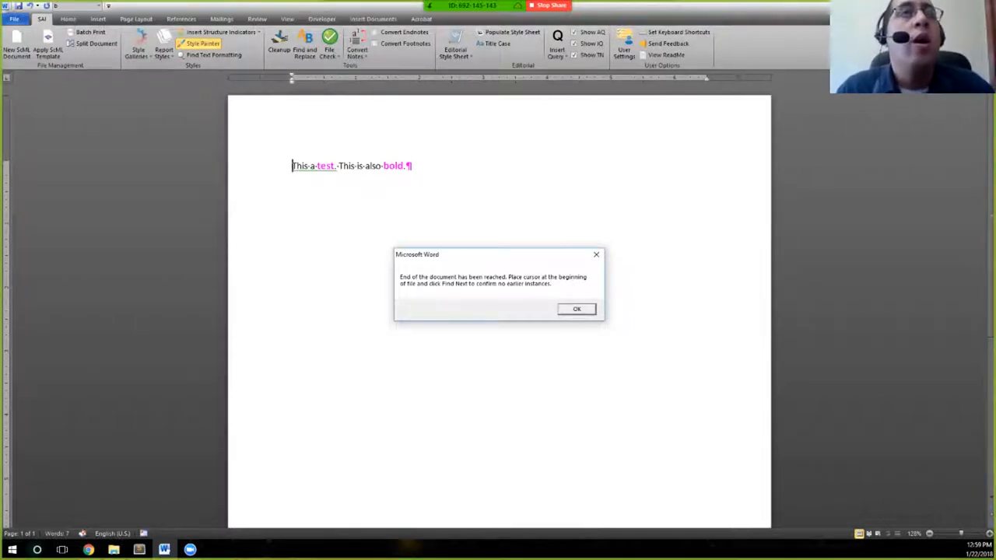
pyautogui.click(576, 309)
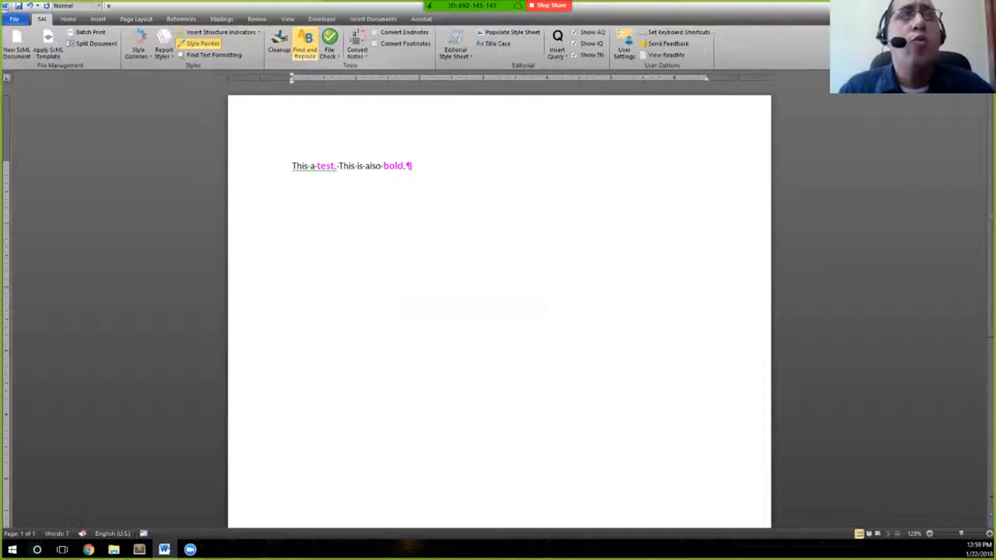
pyautogui.moveTo(280, 43)
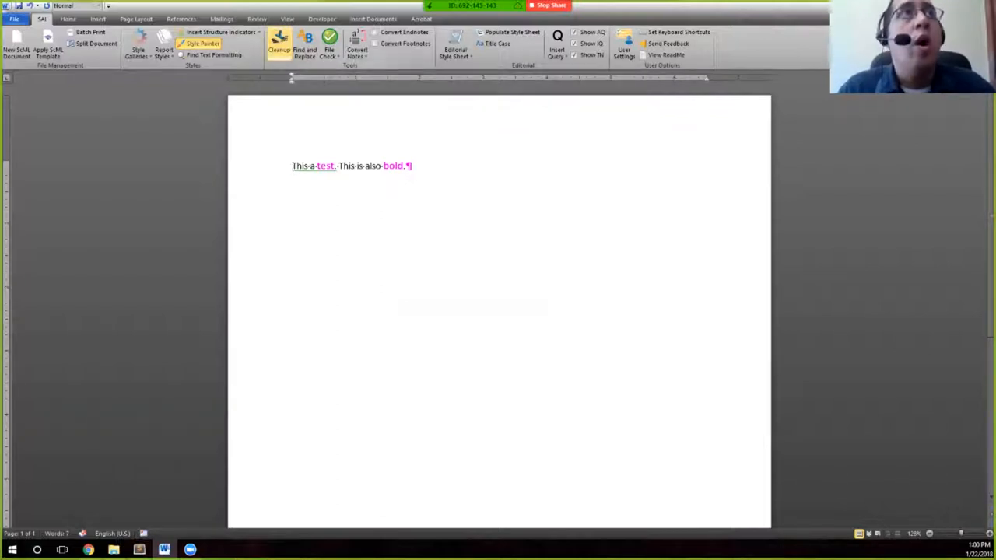
pyautogui.moveTo(278, 43)
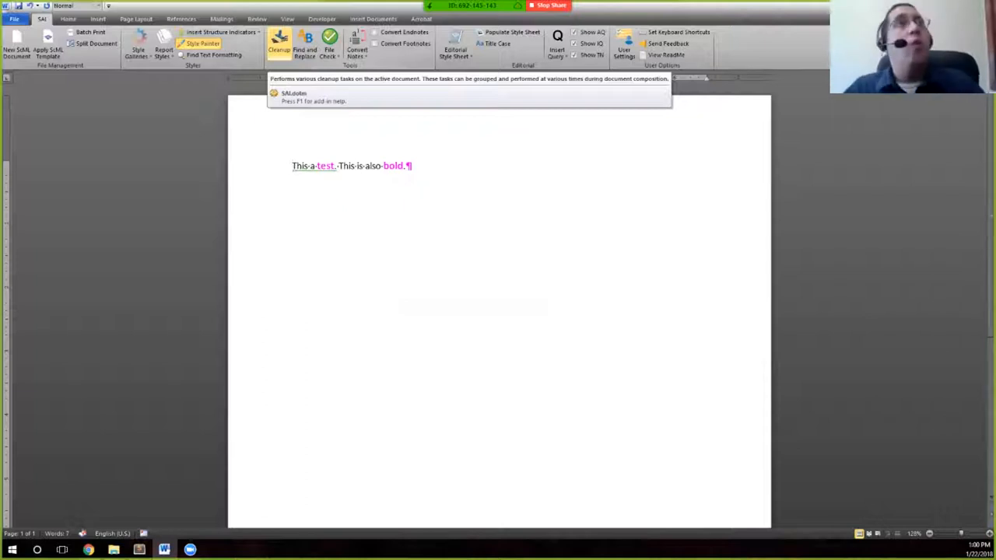
pyautogui.click(293, 166)
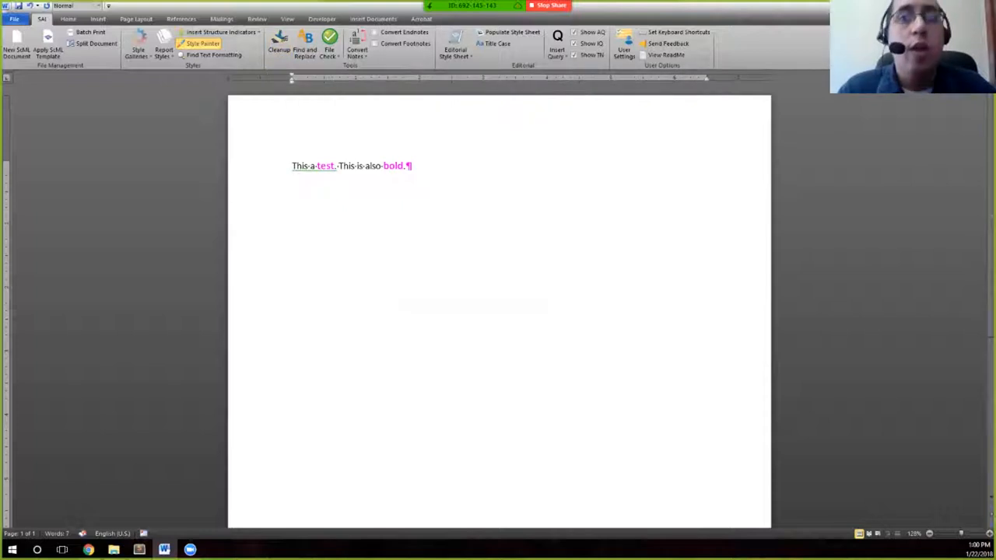
# Step: Run Scribe Cleanup with the Composition Cleanup Rendering option ticked
pyautogui.click(279, 42)
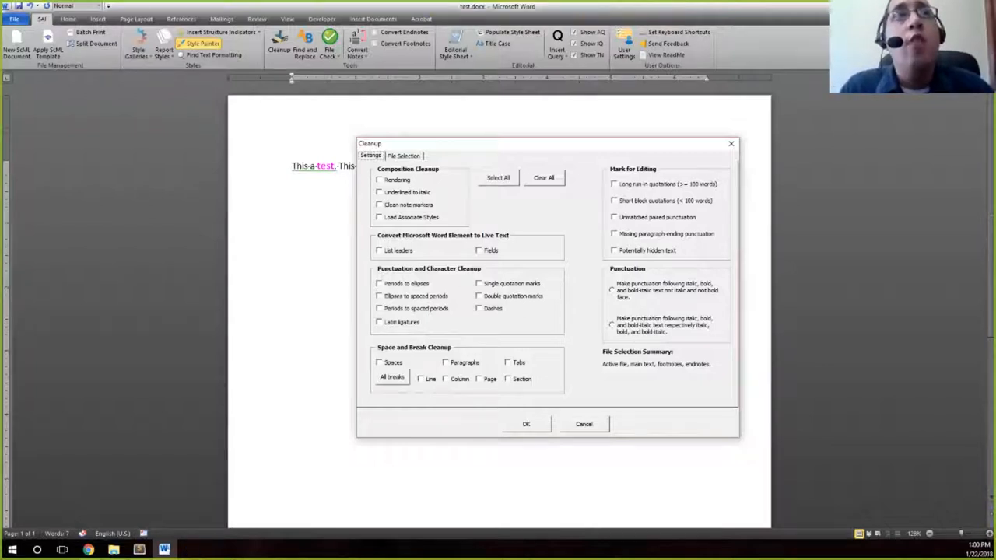
pyautogui.click(380, 180)
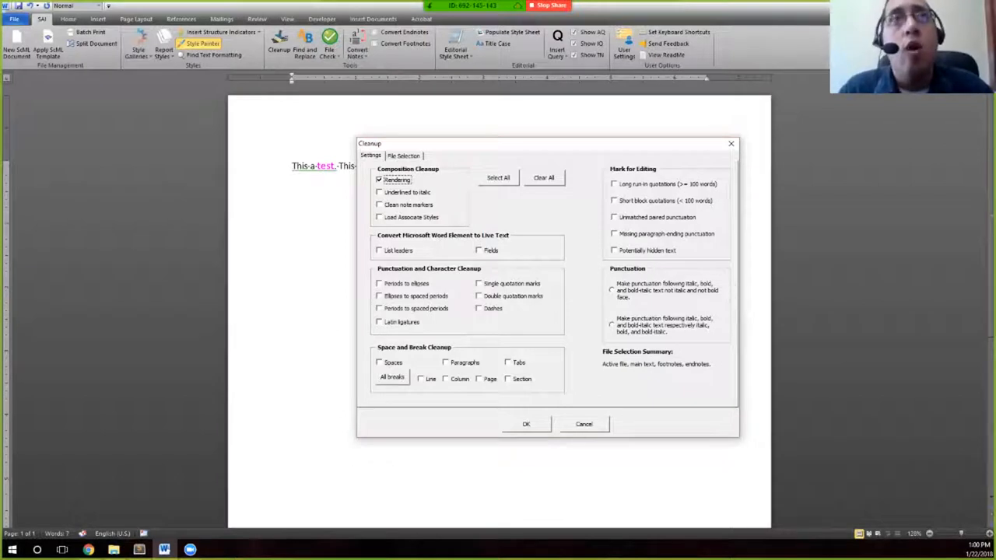
pyautogui.click(526, 423)
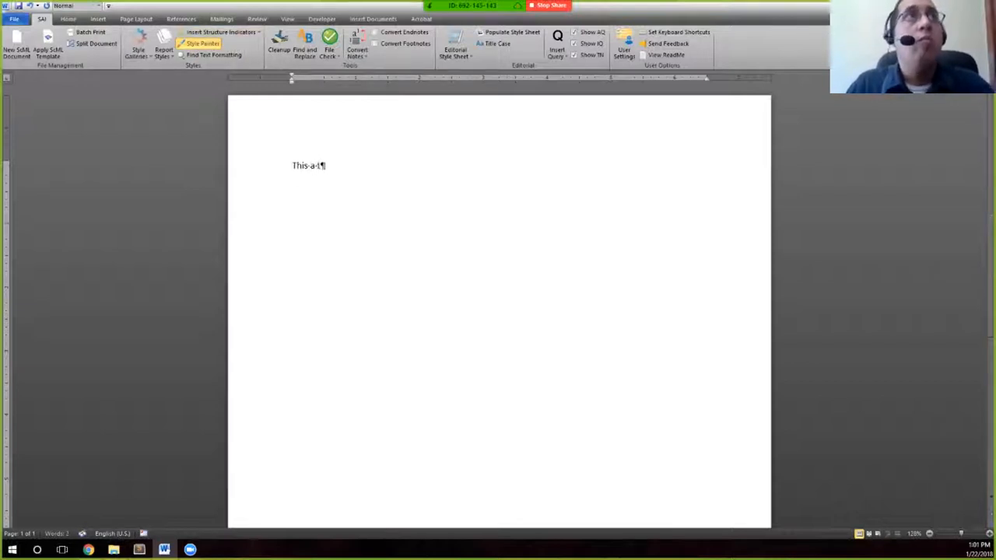
# Step: Type 'test. This is bold.', style 'test.' pink, and close test.docx
pyautogui.write('test. This')
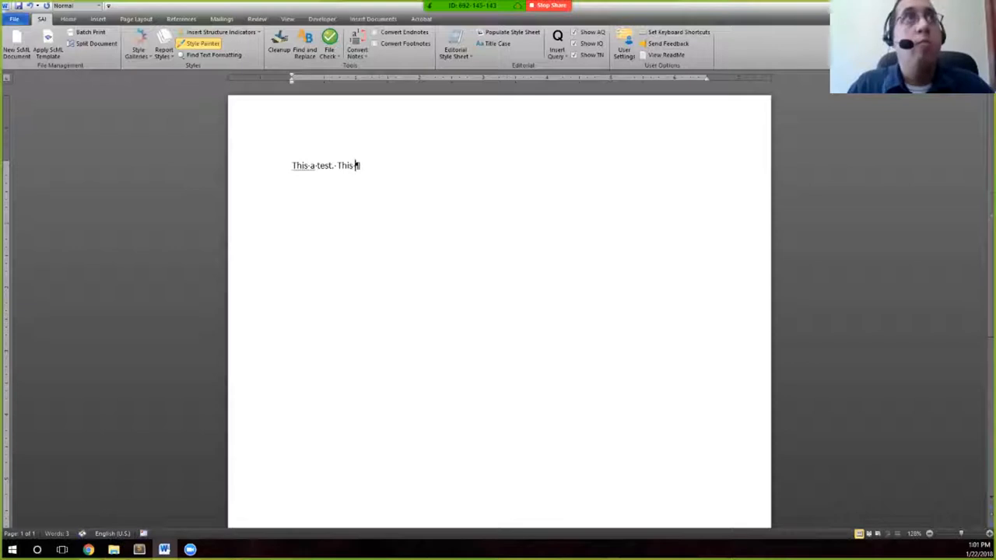
pyautogui.write('is bold.')
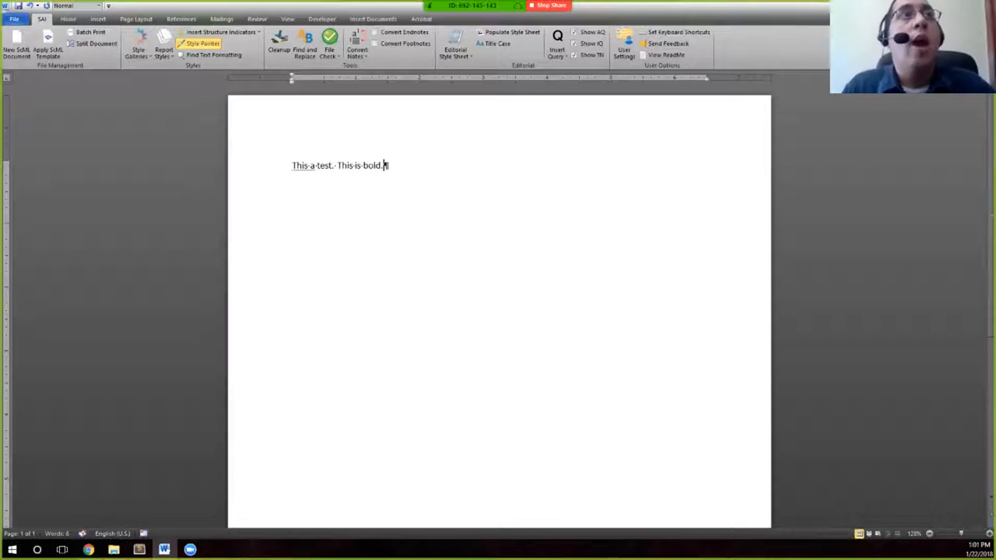
pyautogui.doubleClick(324, 165)
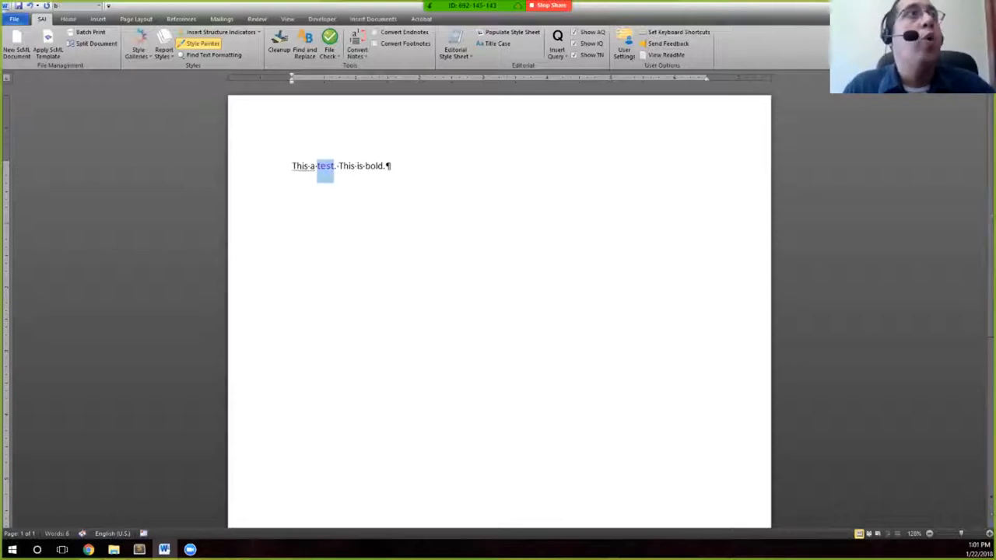
pyautogui.click(67, 19)
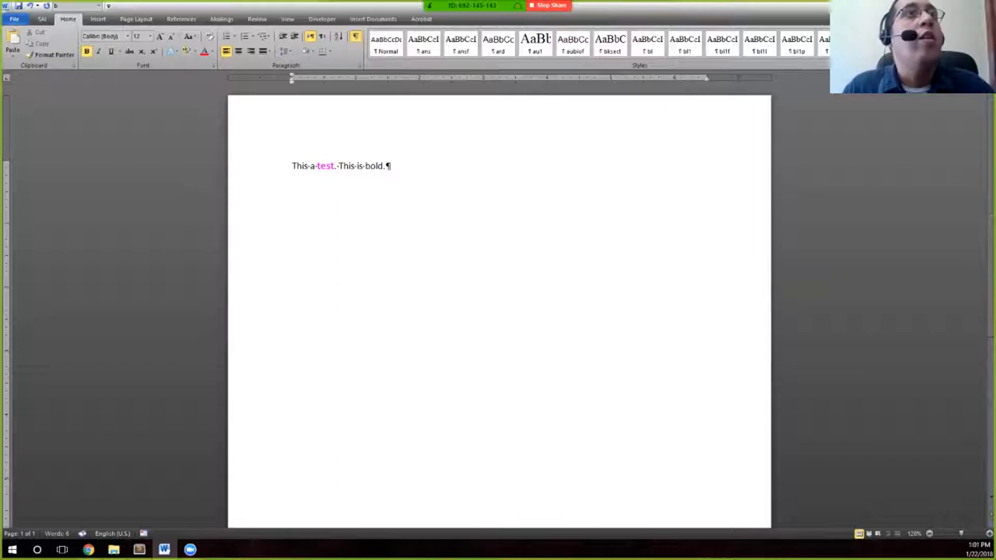
pyautogui.doubleClick(375, 166)
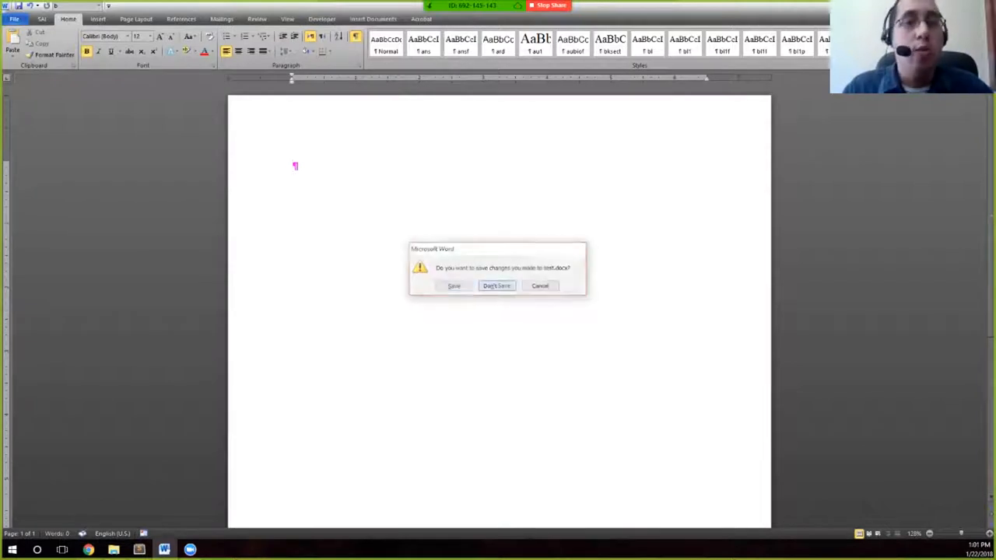
# Step: Don't save test.docx, switch to Home, and scroll through the 300-page manuscript
pyautogui.click(496, 285)
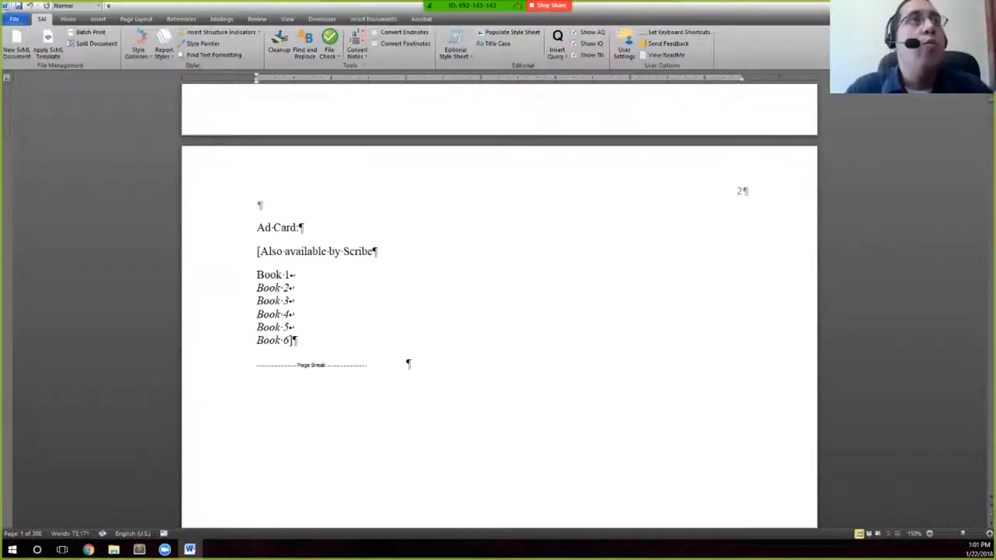
pyautogui.click(68, 19)
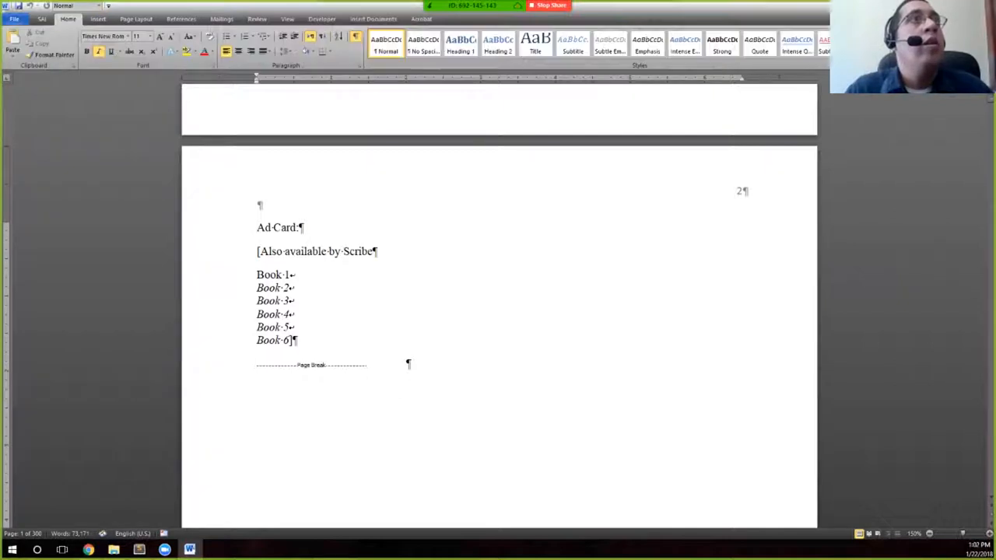
pyautogui.scroll(-3)
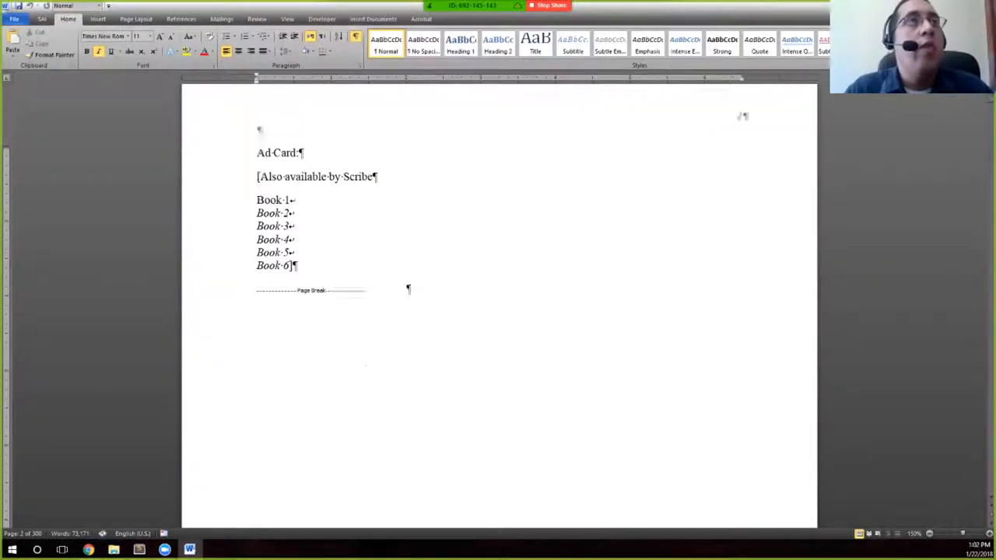
pyautogui.scroll(-3)
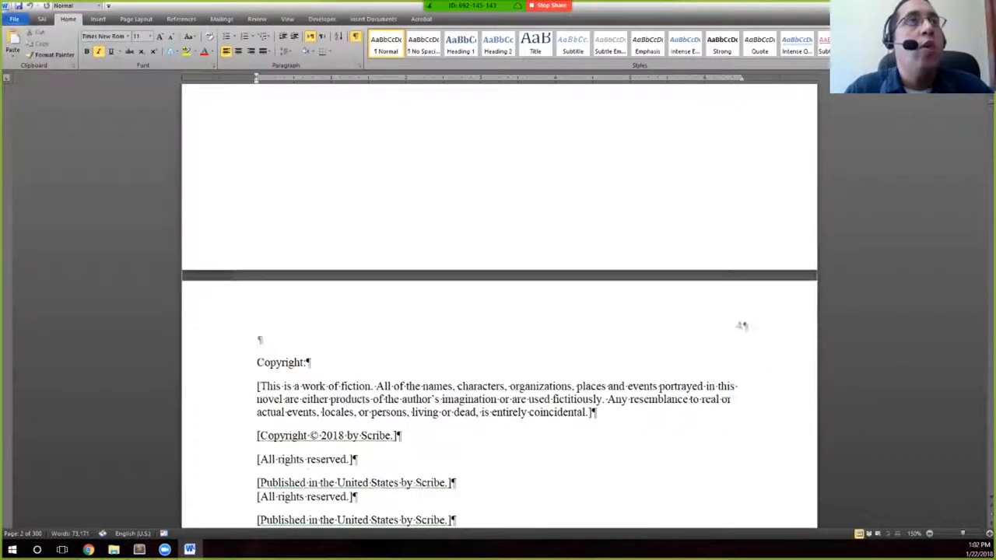
pyautogui.scroll(-3)
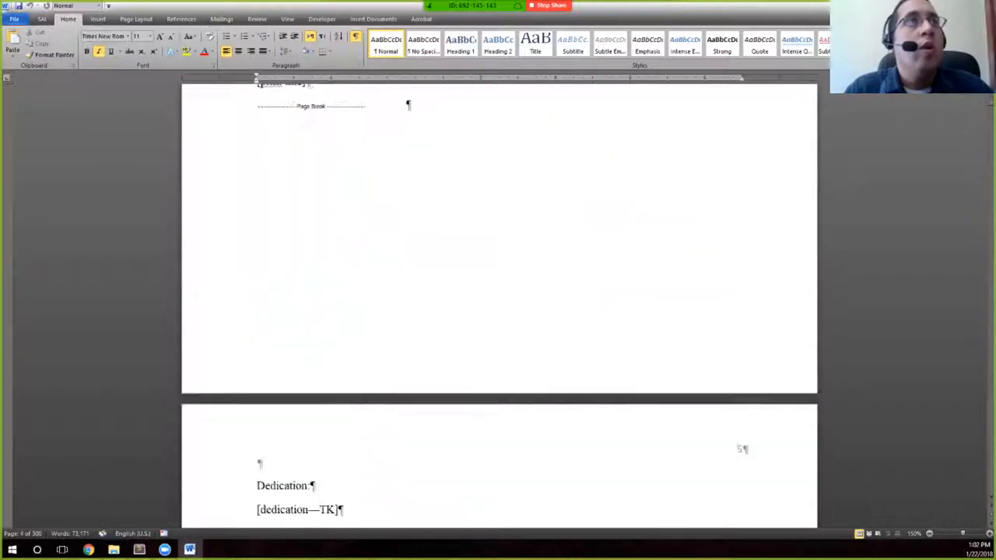
pyautogui.scroll(-3)
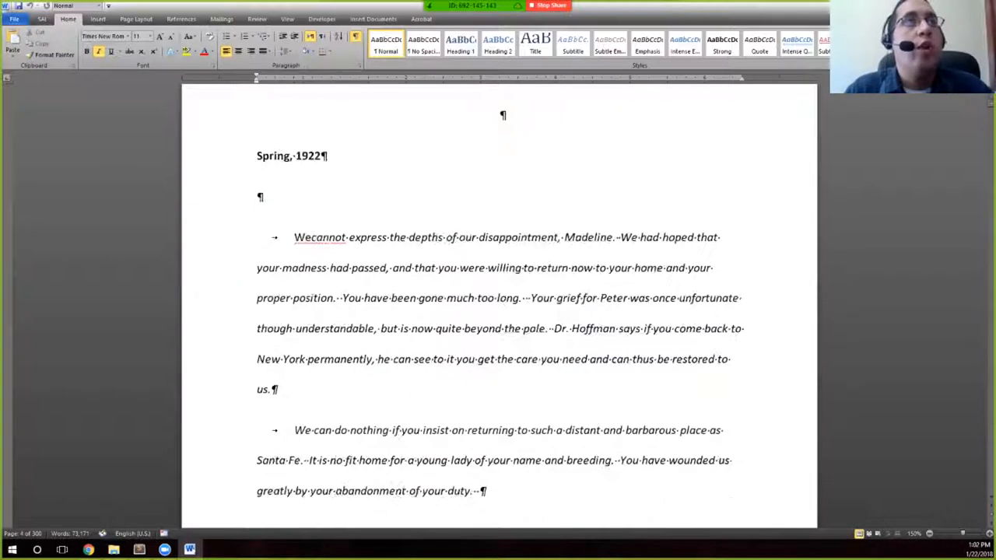
pyautogui.scroll(-3)
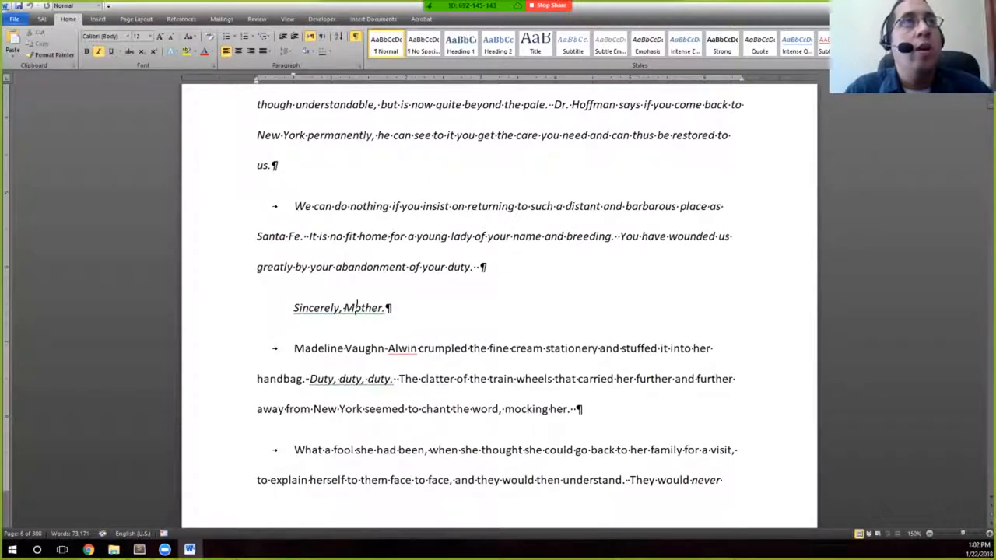
pyautogui.scroll(-3)
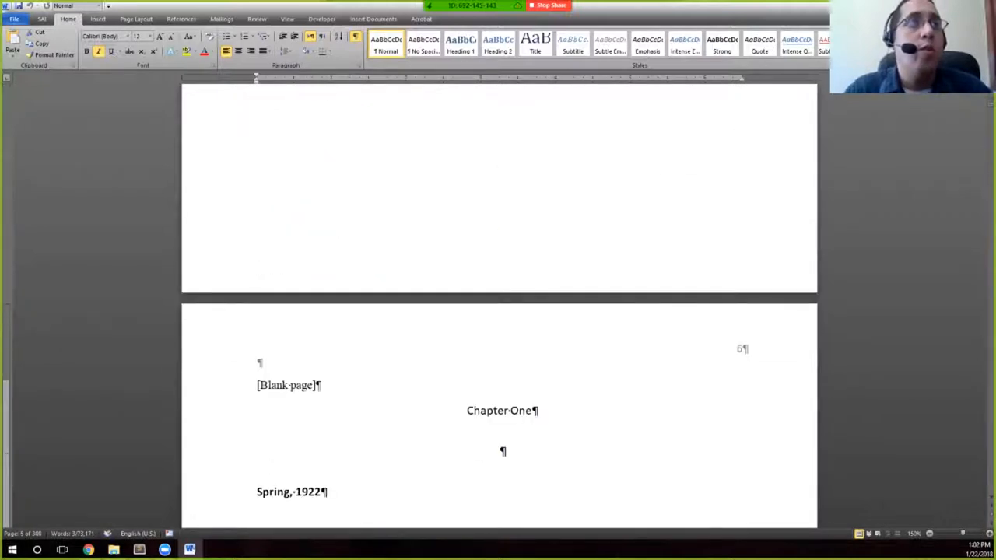
pyautogui.scroll(-3)
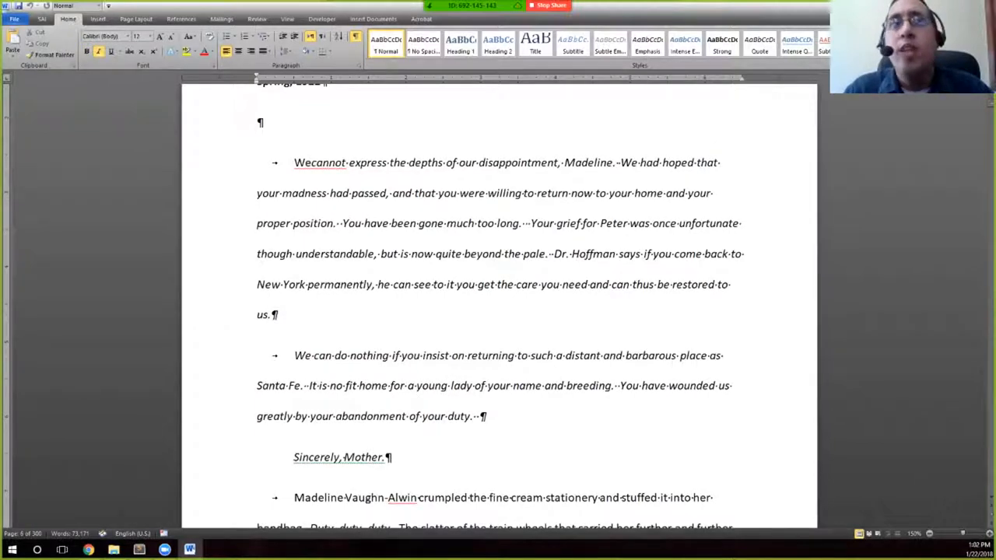
pyautogui.scroll(-3)
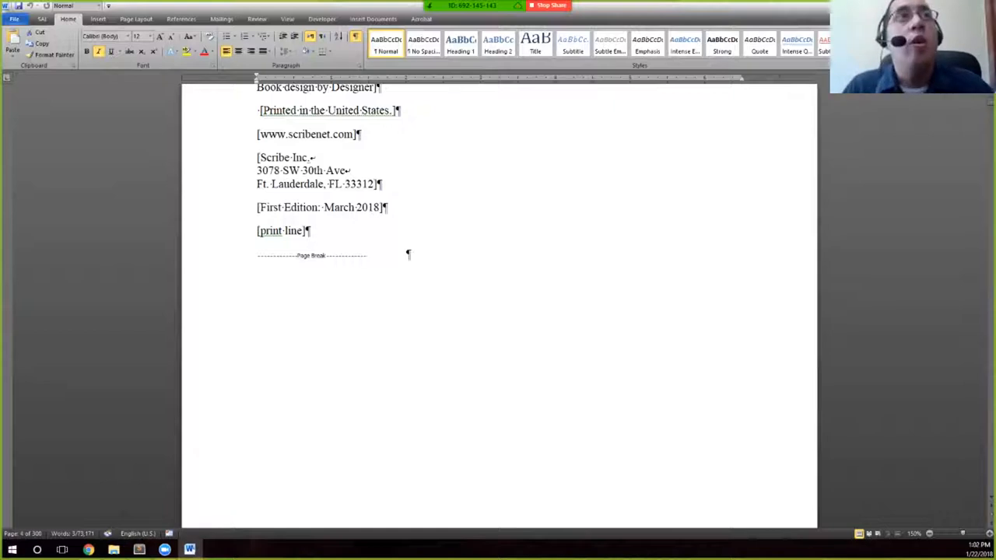
pyautogui.scroll(-3)
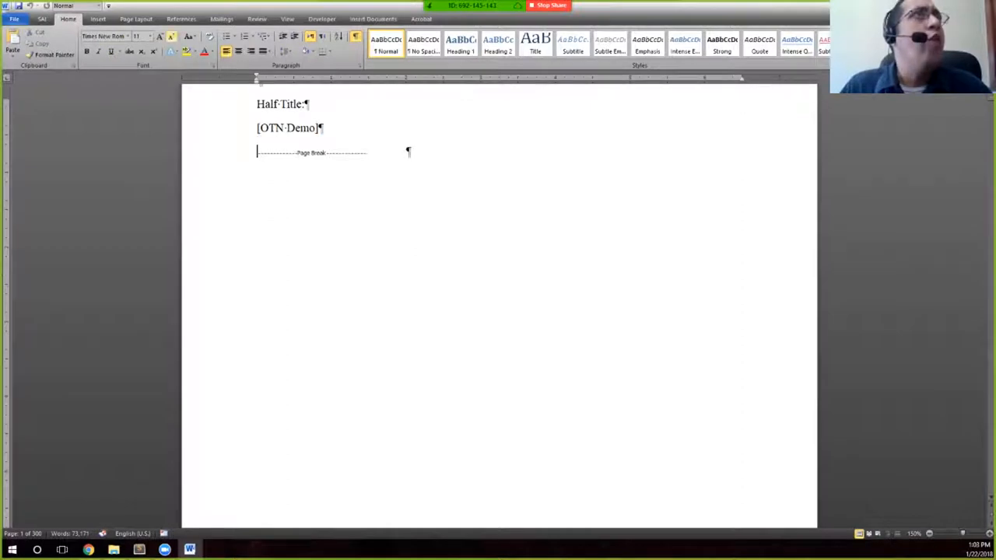
# Step: Switch to the SAI tab and scroll to the Ad Card on page 2
pyautogui.click(42, 19)
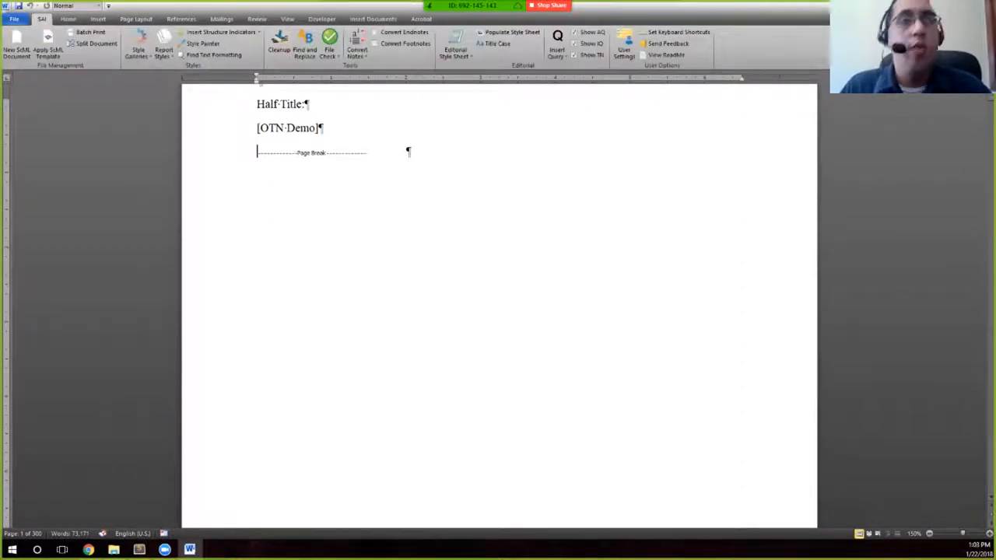
pyautogui.scroll(-3)
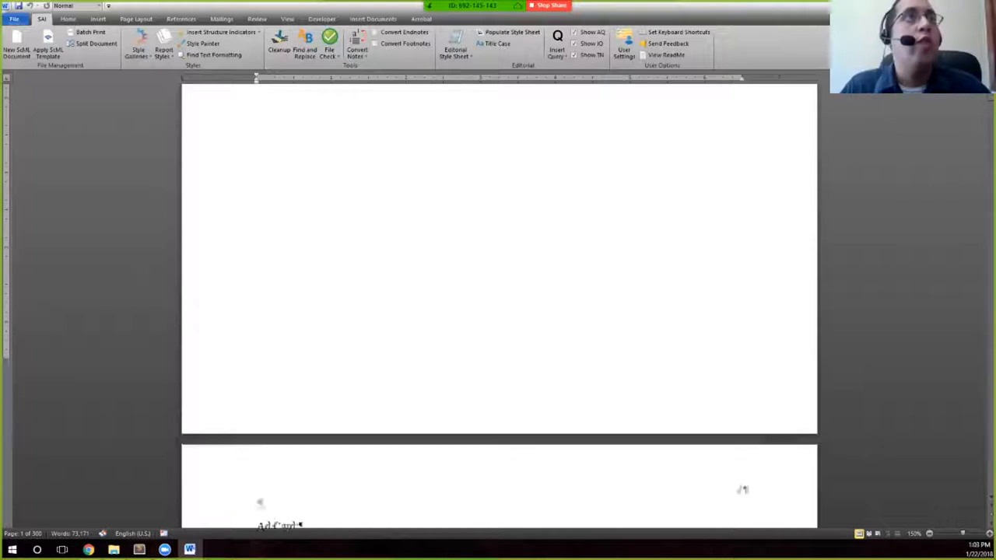
pyautogui.scroll(-3)
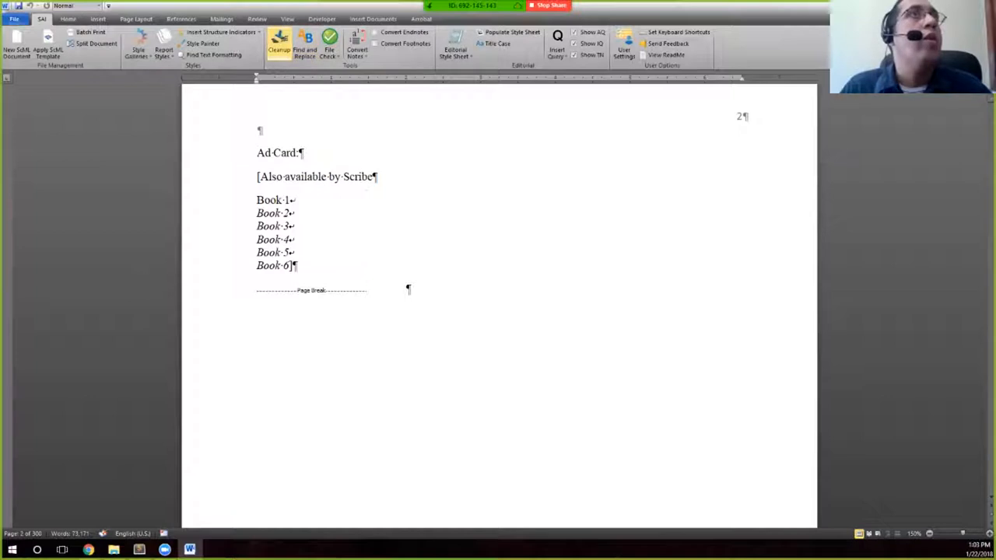
# Step: Apply Cleanup with Rendering ticked to the whole manuscript
pyautogui.click(280, 48)
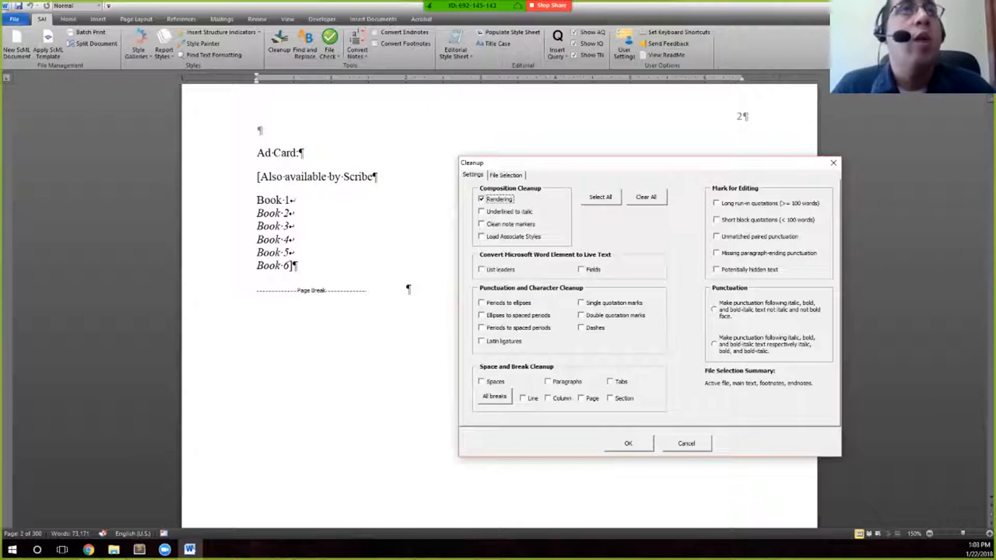
pyautogui.click(628, 443)
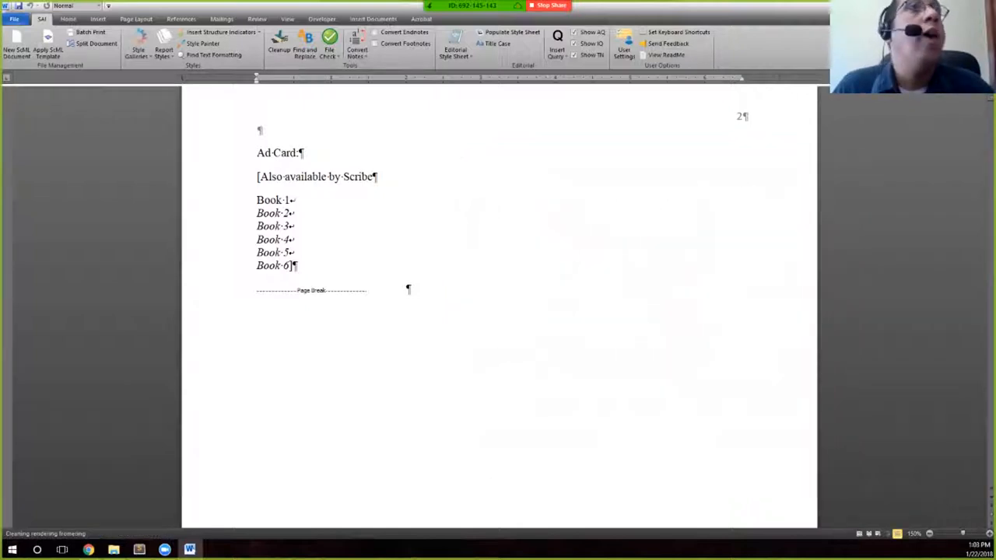